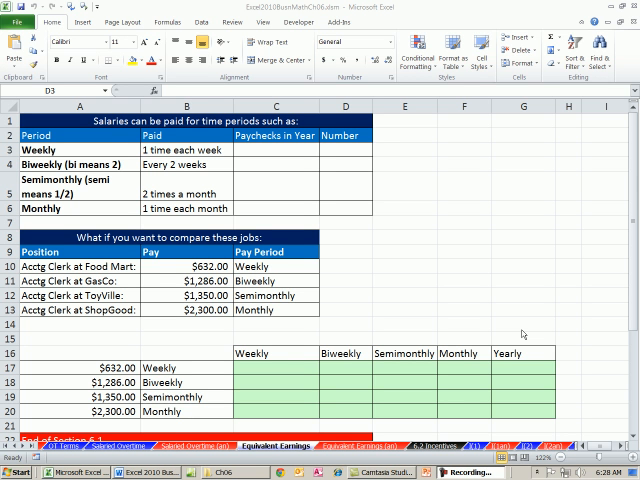
mouse_move(488, 256)
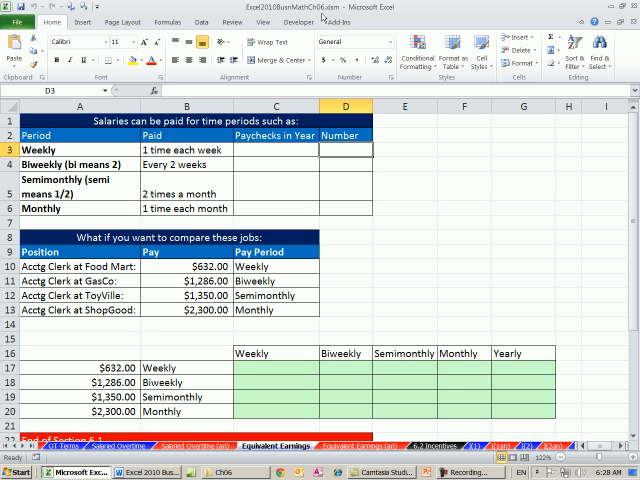
mouse_move(392, 276)
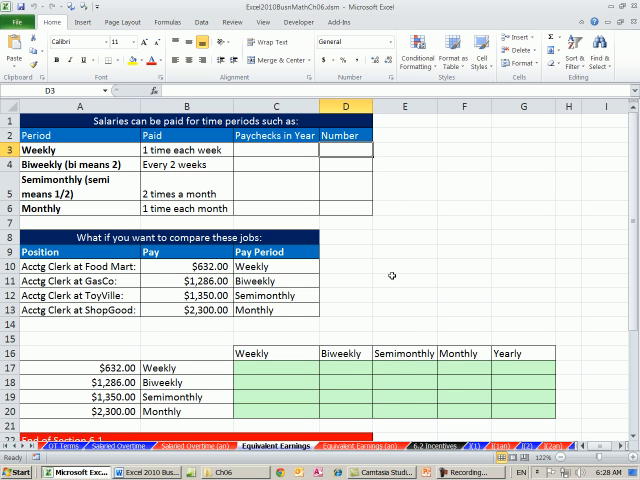
mouse_move(244, 452)
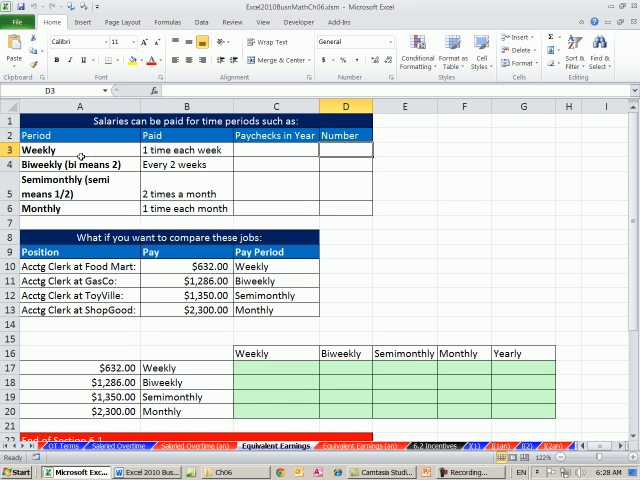
Step: Review the pay periods and the four jobs' pay amounts and pay periods before filling the table
left_click(78, 148)
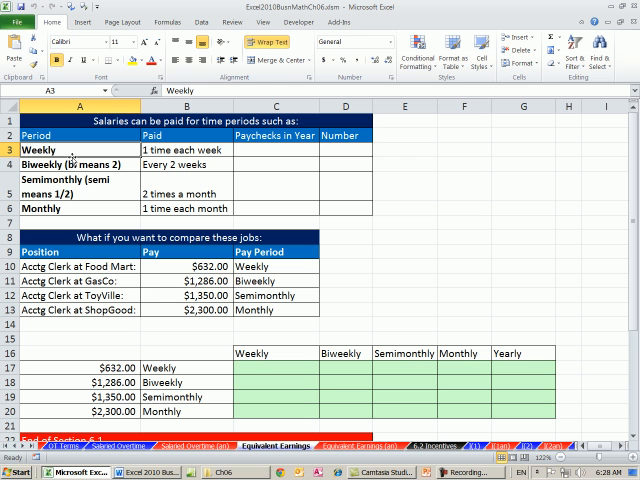
left_click(62, 208)
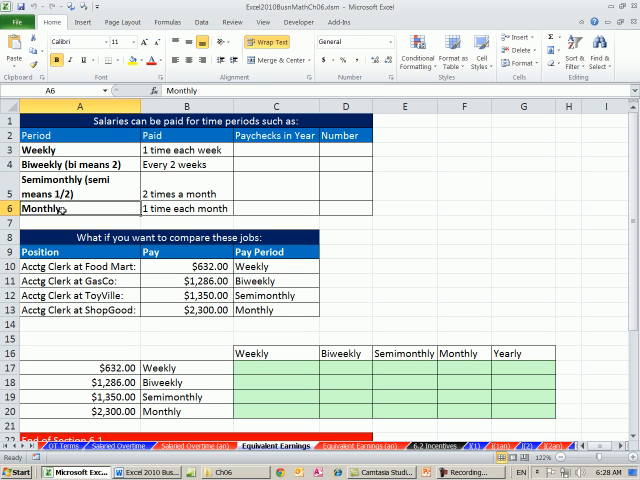
left_click_drag(80, 266, 184, 308)
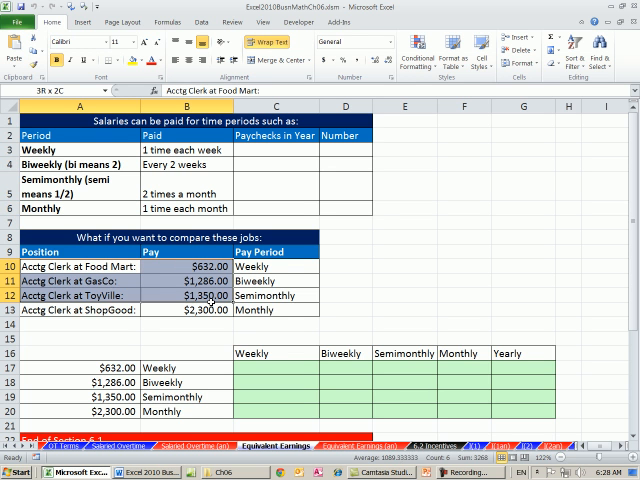
left_click(80, 266)
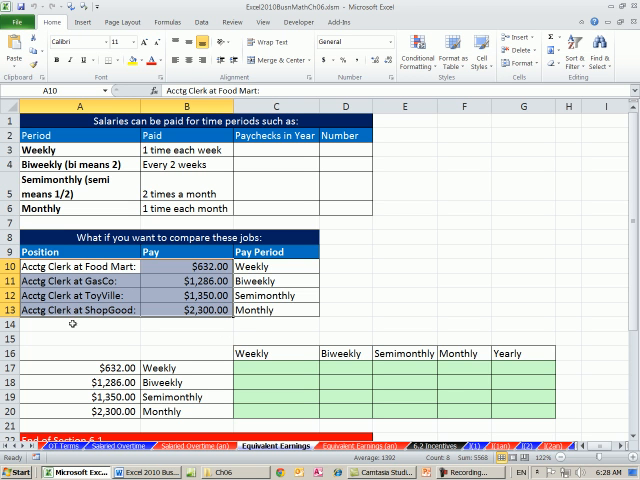
left_click(184, 268)
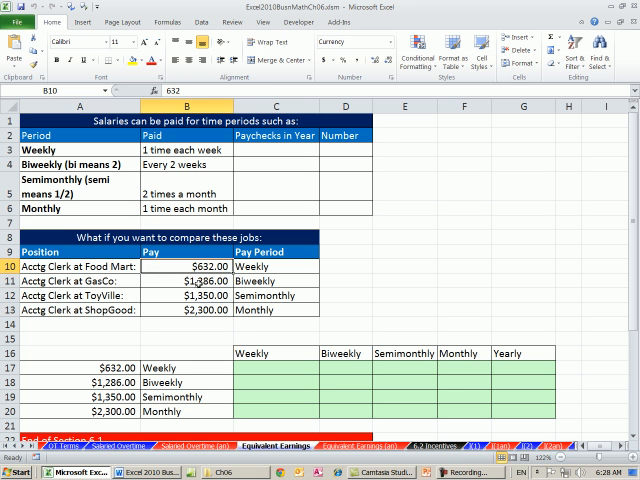
left_click(188, 308)
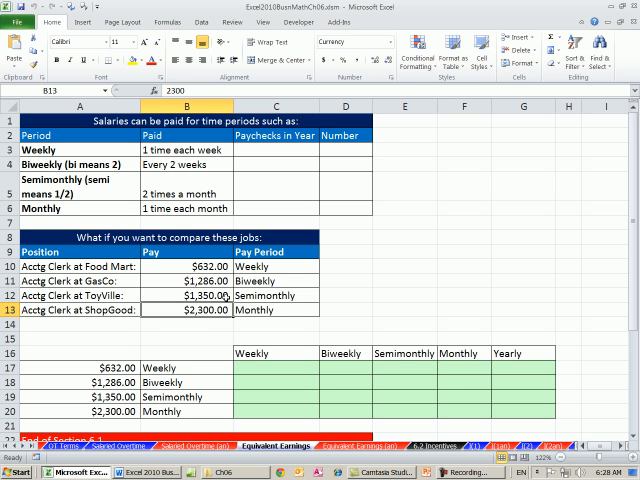
left_click(264, 266)
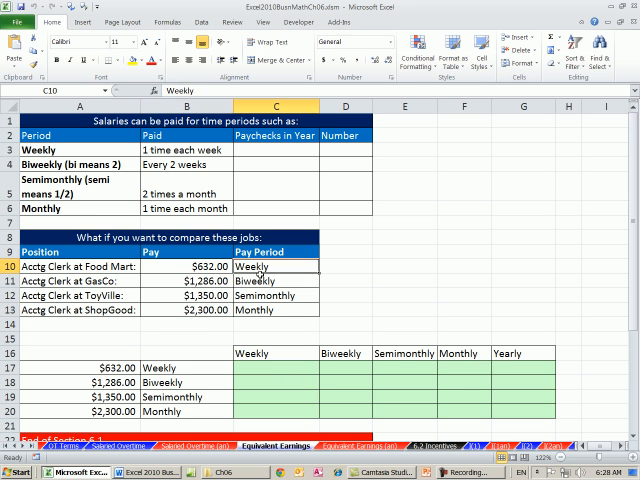
left_click(264, 296)
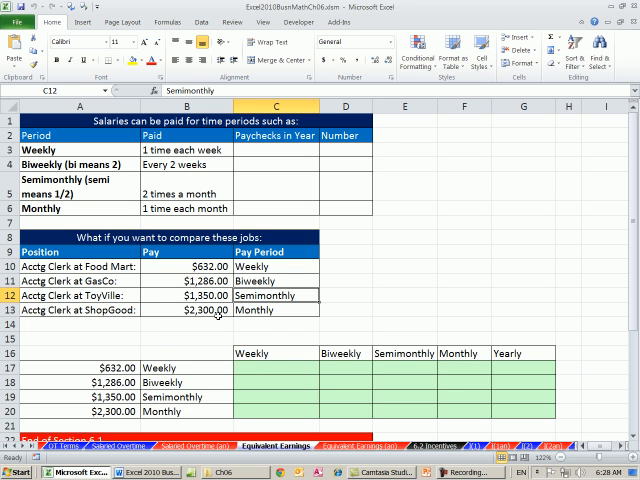
left_click(78, 148)
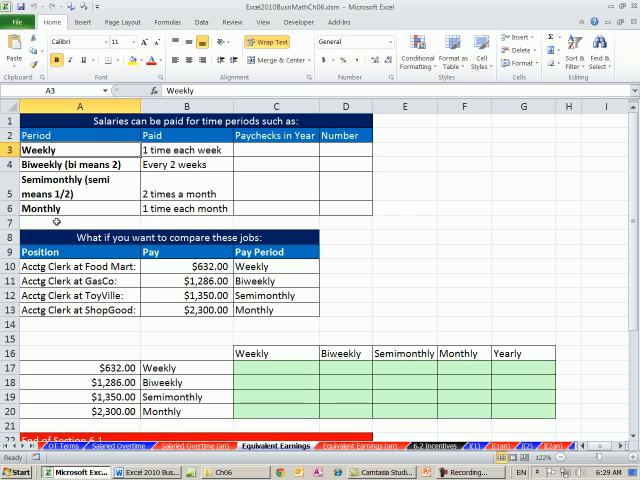
mouse_move(344, 152)
type("52")
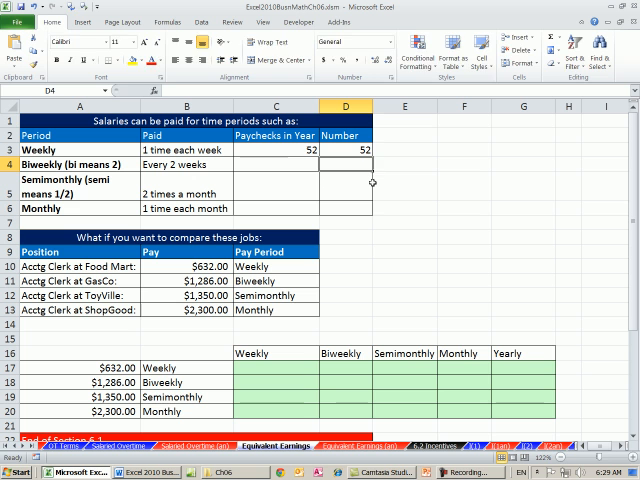
Step: Fill the paychecks-per-year column: biweekly =D3/2 giving 26, monthly 12, semimonthly =D6*2 giving 24
type("=D3/")
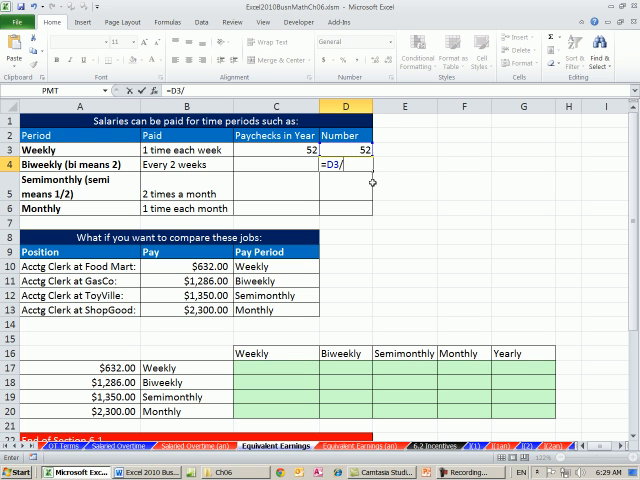
type("2")
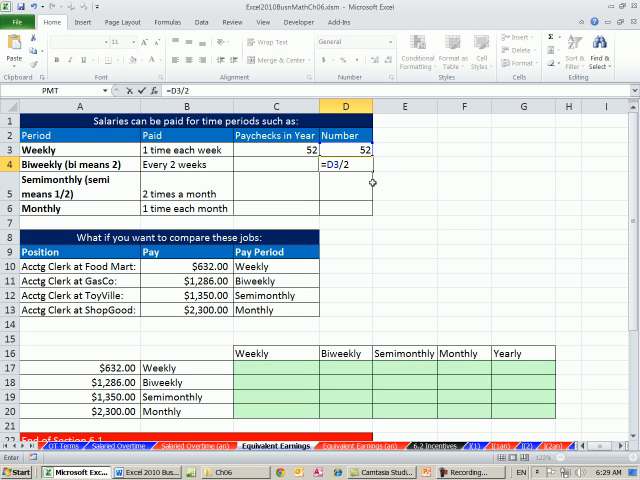
key("Return")
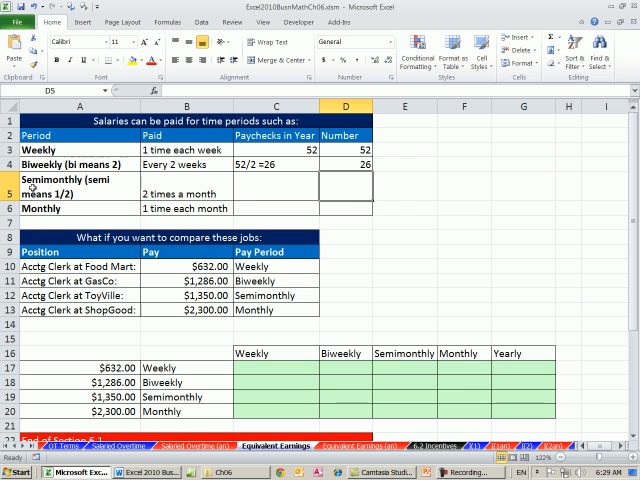
mouse_move(70, 210)
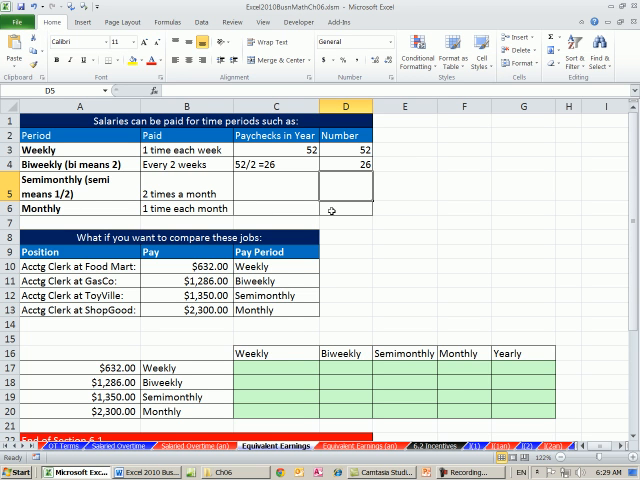
type("12")
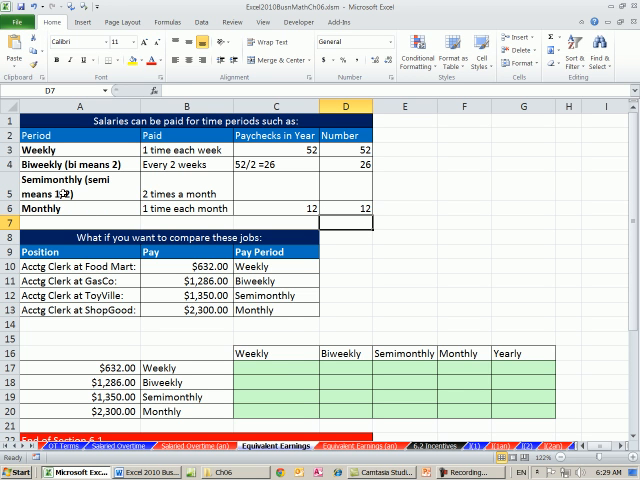
left_click(344, 180)
type("=D6*2")
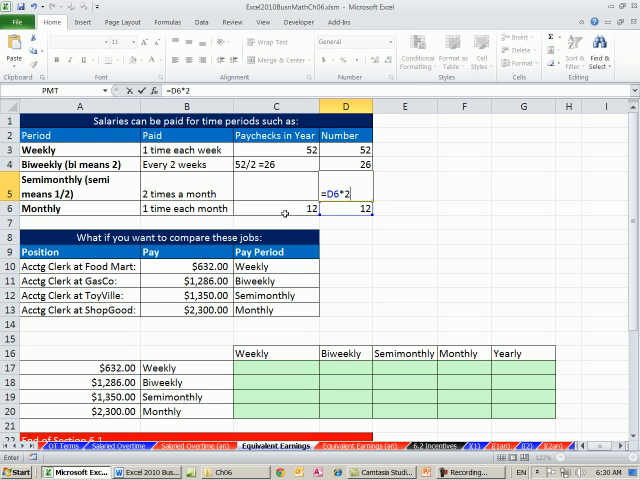
key("Return")
type("12*2 = 24")
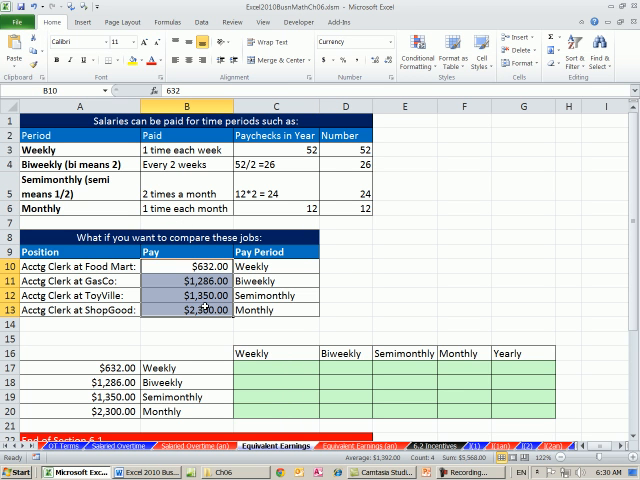
mouse_move(358, 272)
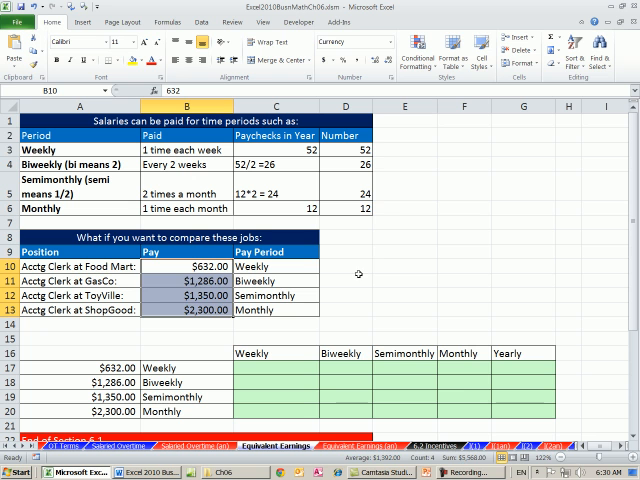
Step: Add an Annual heading and annual pay formulas for the weekly (*52) and biweekly (*26) jobs
left_click(406, 252)
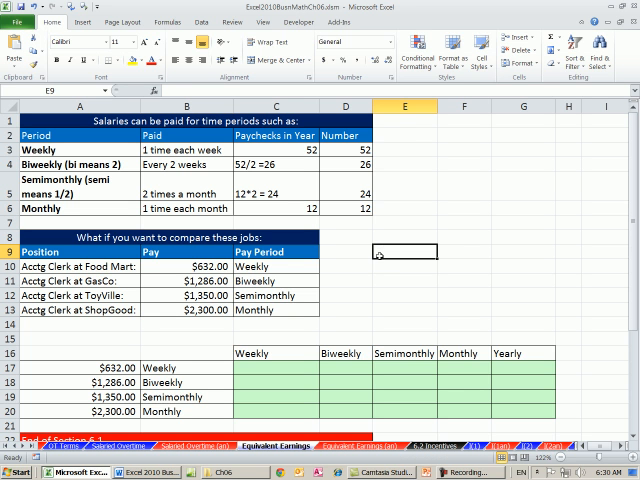
type("An")
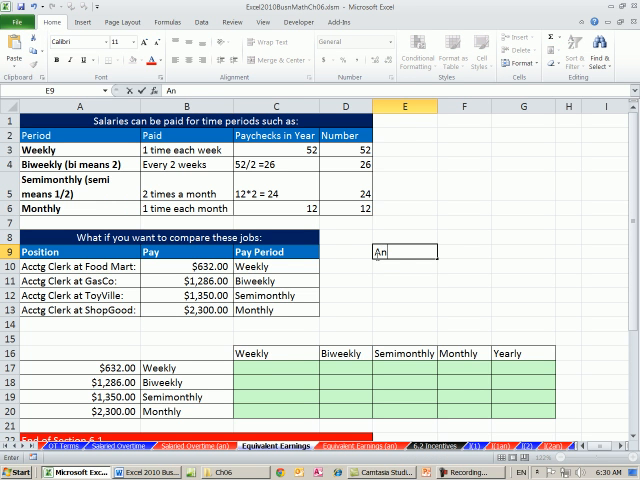
type("ual")
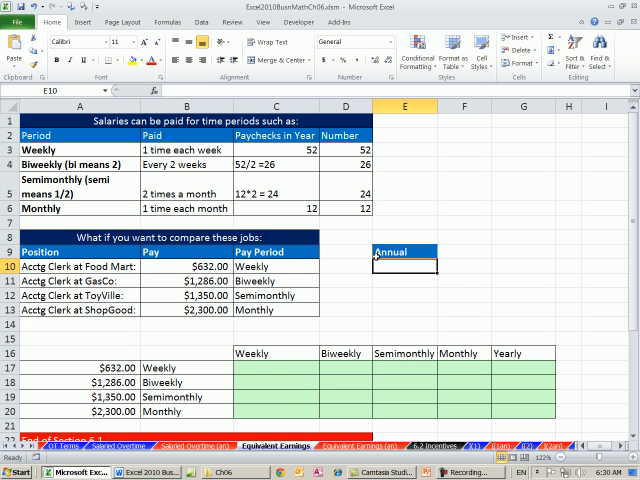
type("=B10")
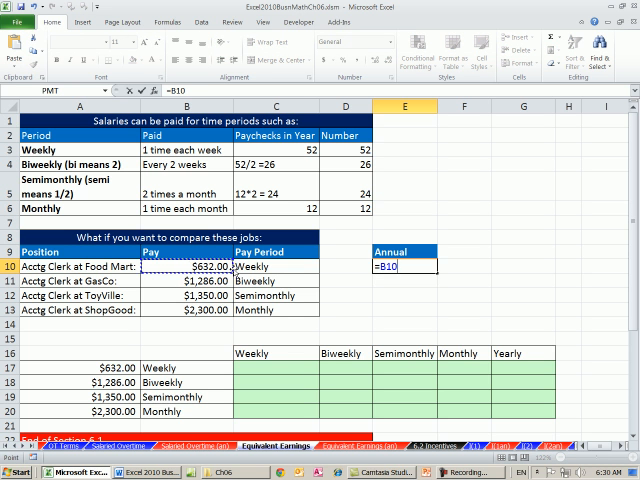
type("*52")
left_click(404, 280)
type("=B11")
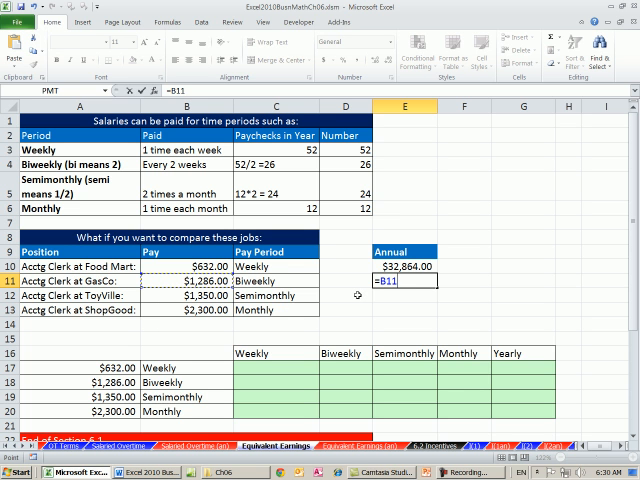
type("*26")
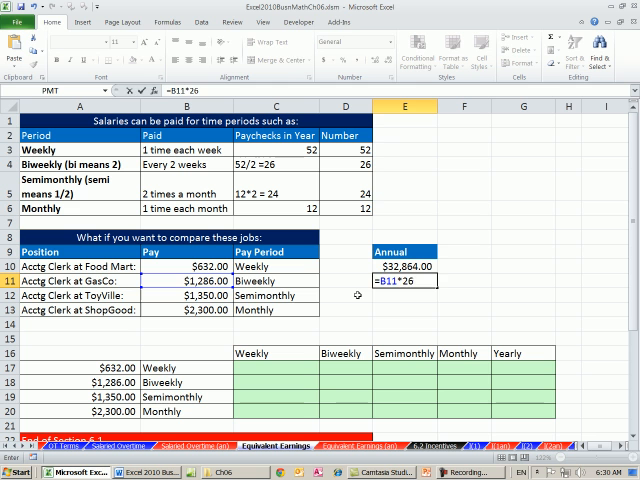
key("Return")
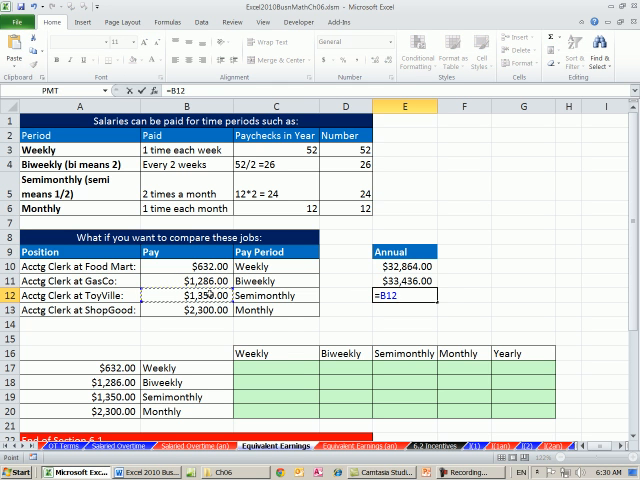
Step: Add annual pay formulas for the semimonthly (*24) and monthly (=B13*12) jobs and check the biweekly one
type("*")
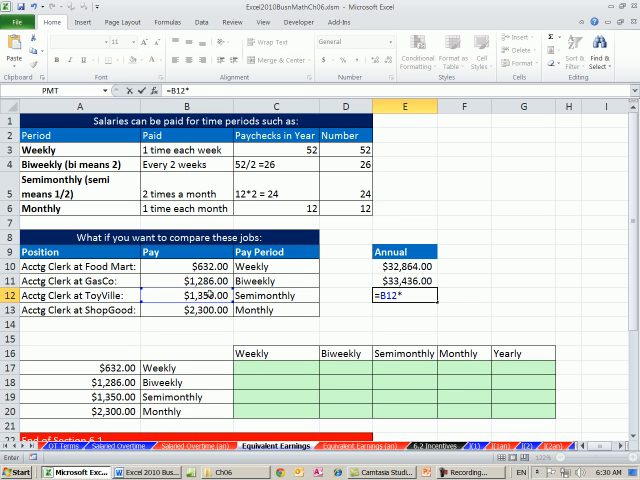
key("Return")
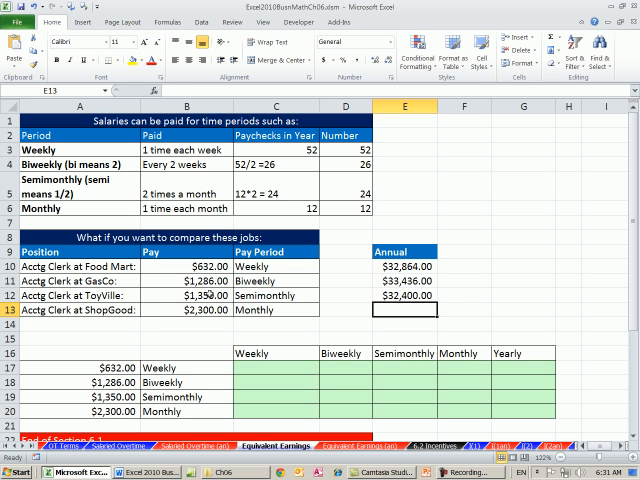
type("=B13")
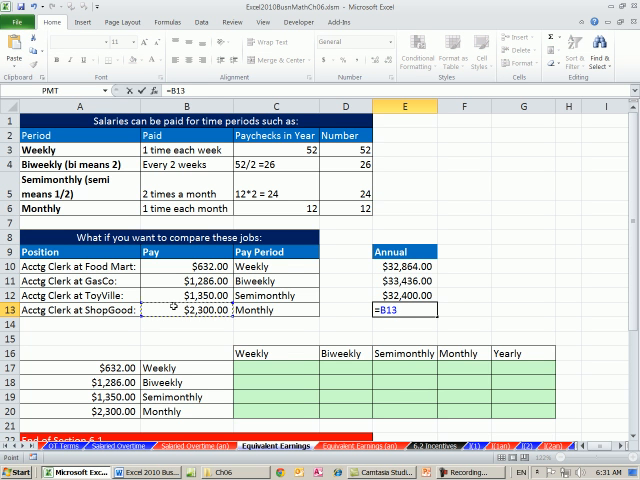
type("*12")
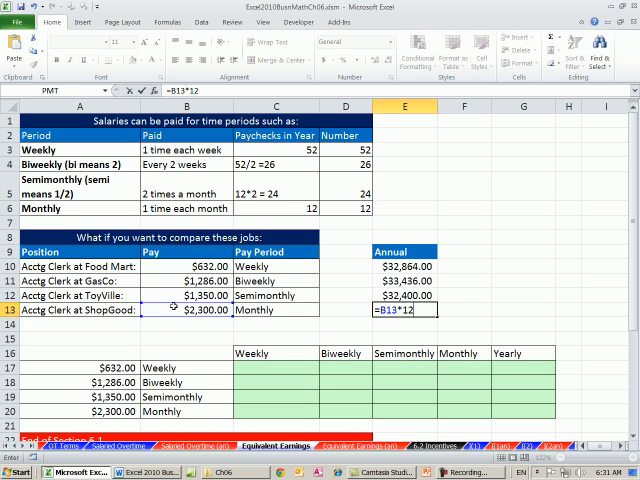
key("Return")
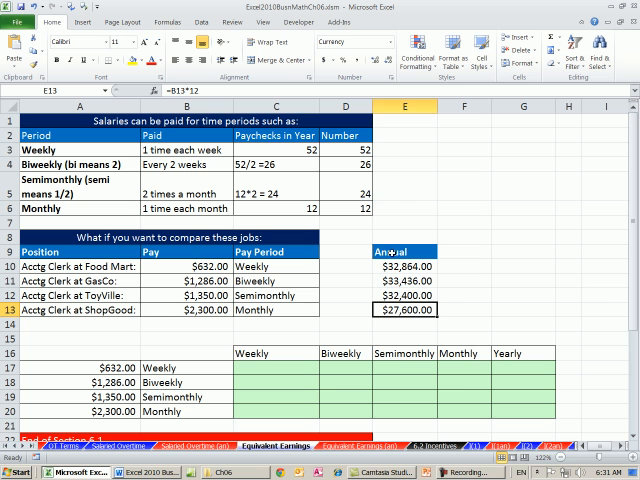
left_click(404, 280)
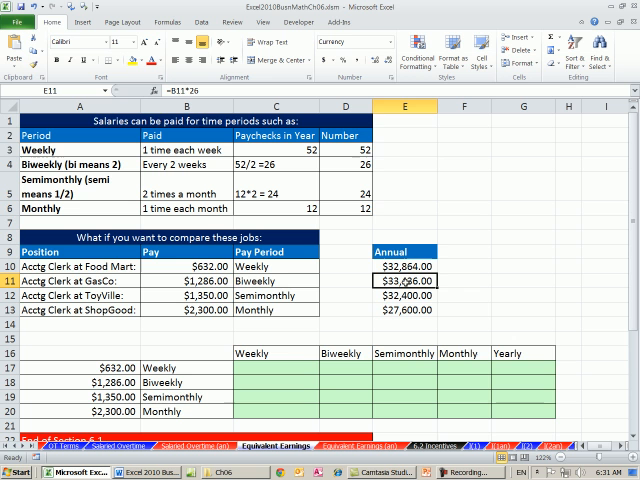
scroll("down", 3)
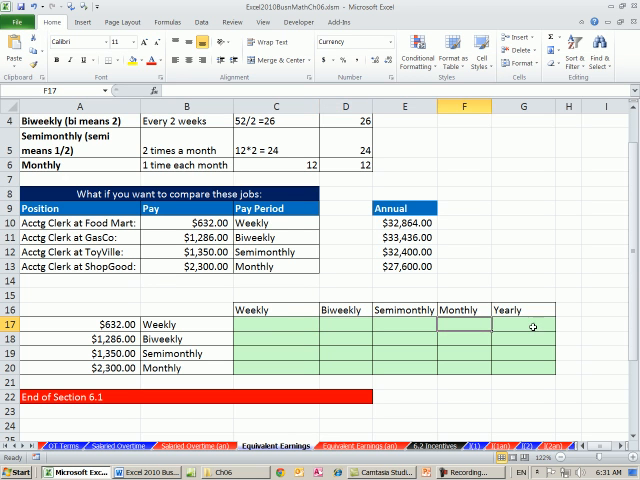
Step: Enter the $632.00 row's weekly and biweekly equivalents, giving $632.00 and $1,264.00
left_click(524, 328)
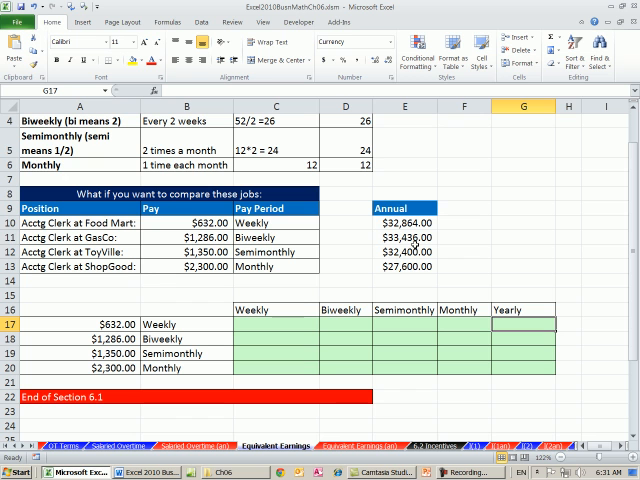
mouse_move(278, 328)
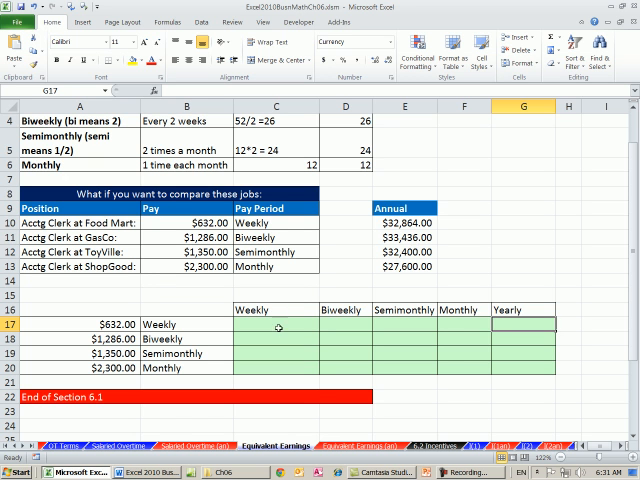
left_click(278, 324)
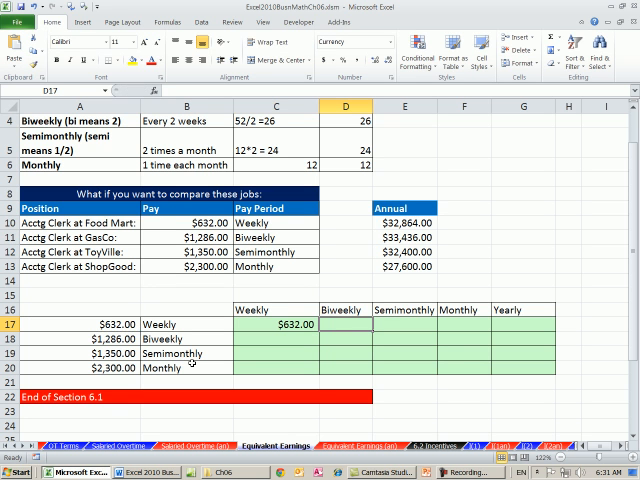
left_click(80, 324)
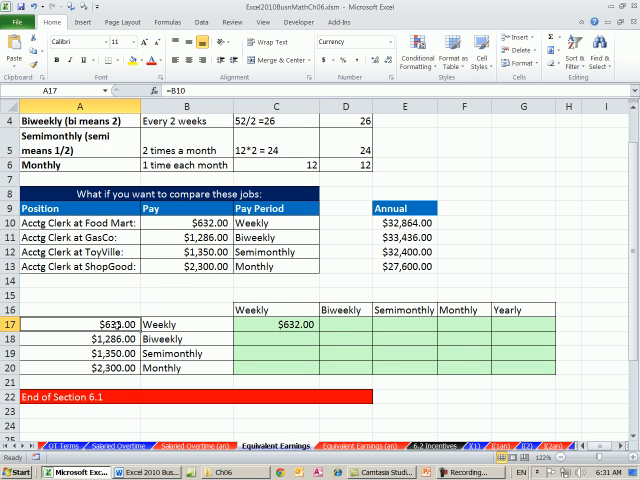
left_click(350, 324)
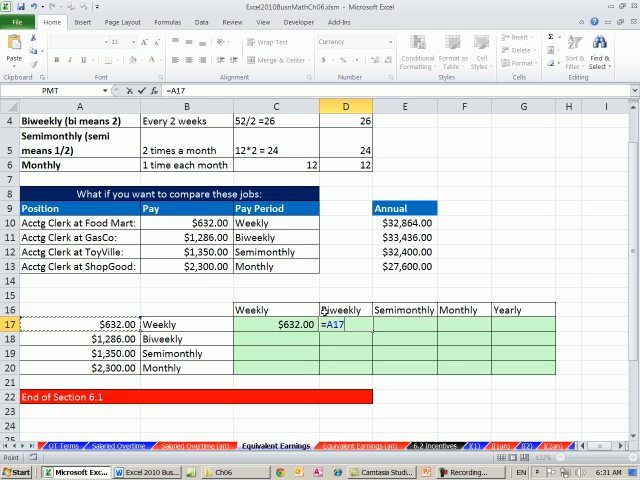
type("82")
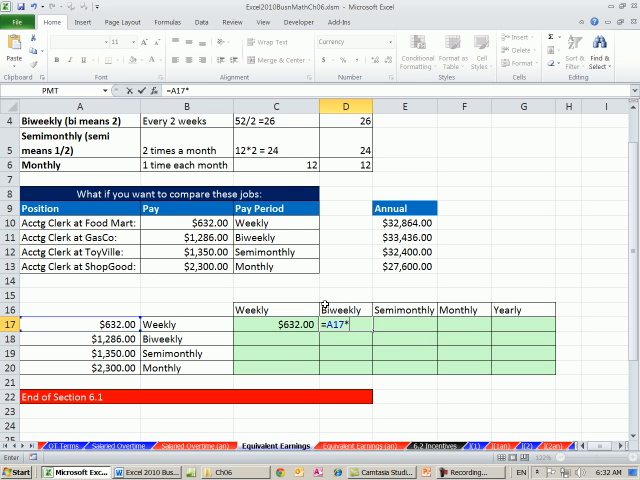
key("Return")
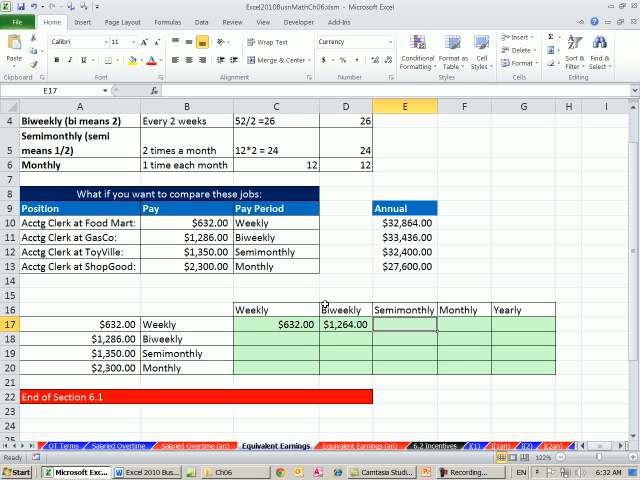
mouse_move(394, 328)
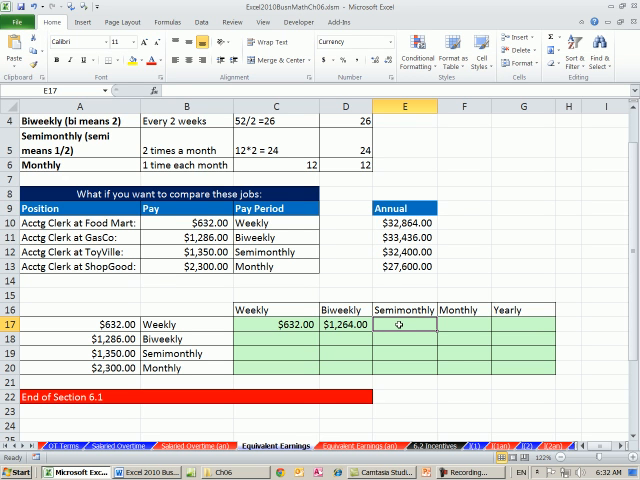
Step: Enter the semimonthly equivalent =A17*52/24, giving $1,369.33, and check the row's sources
type("=A17*")
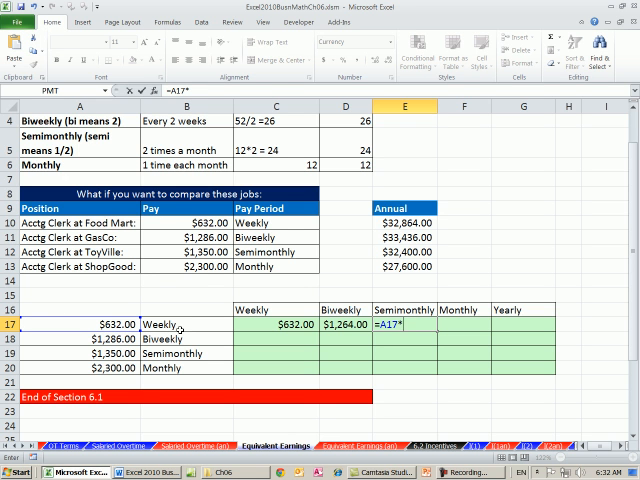
type("52/")
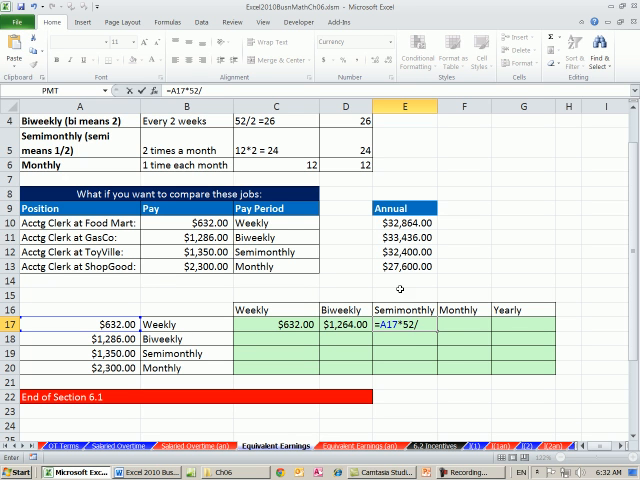
key("Return")
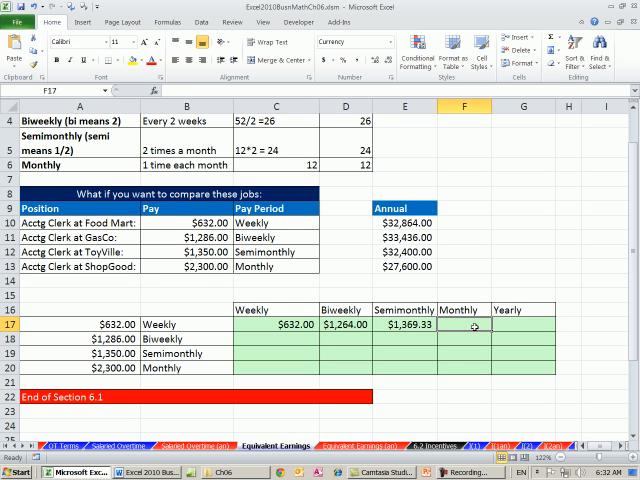
left_click(184, 324)
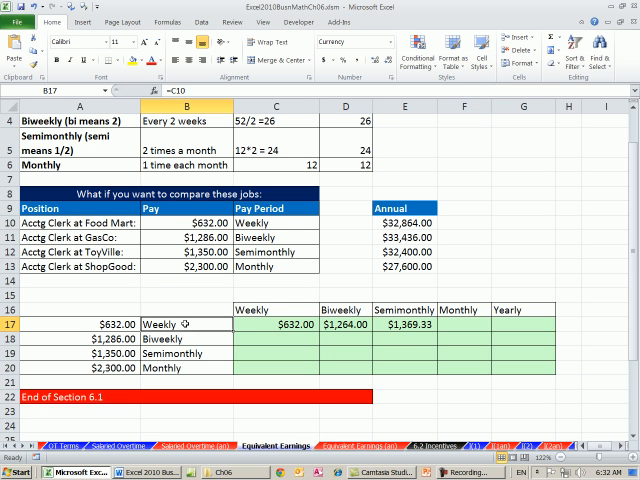
left_click(80, 326)
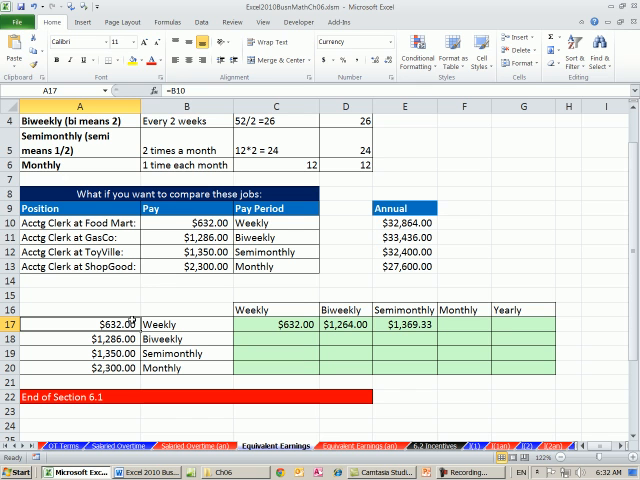
mouse_move(236, 346)
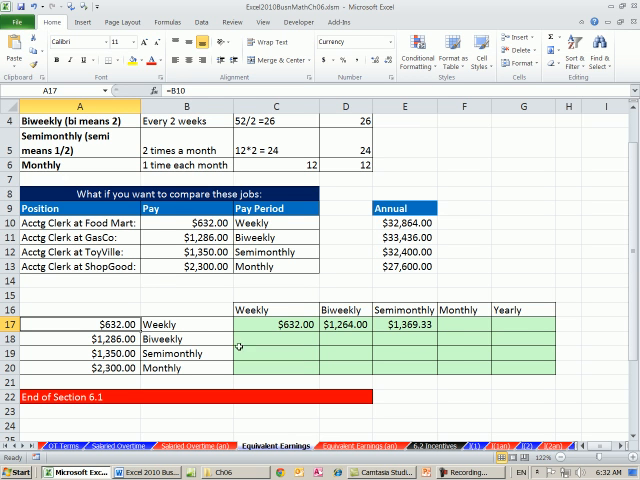
mouse_move(180, 330)
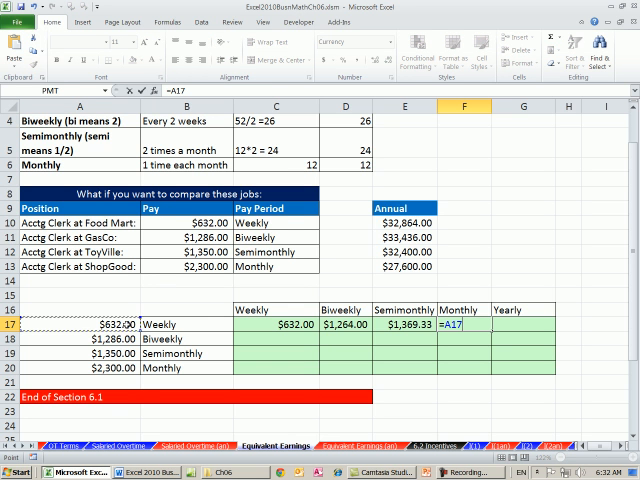
Step: Enter and correct the monthly equivalent =A17*52/12, giving $2,738.67
type("*")
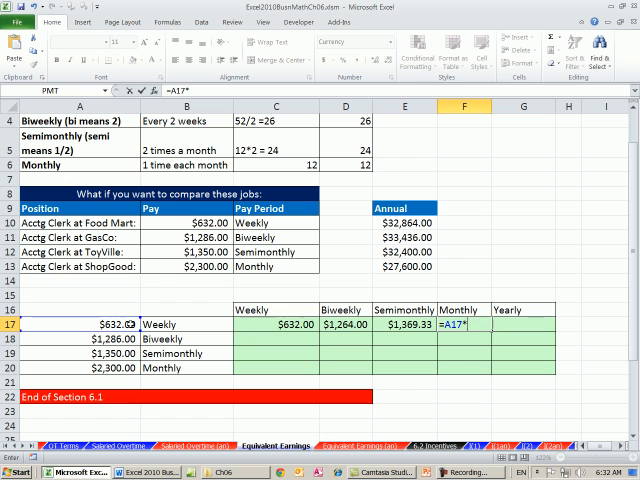
type("*52")
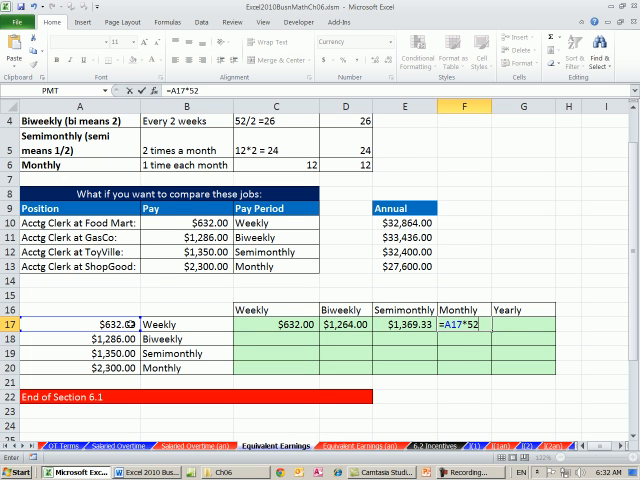
type("/")
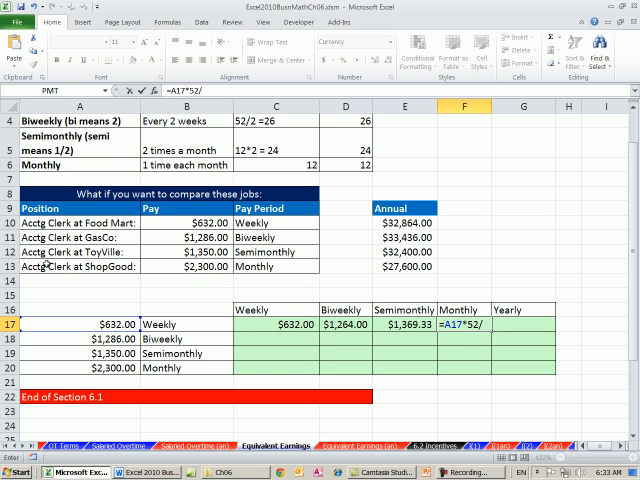
type("/12")
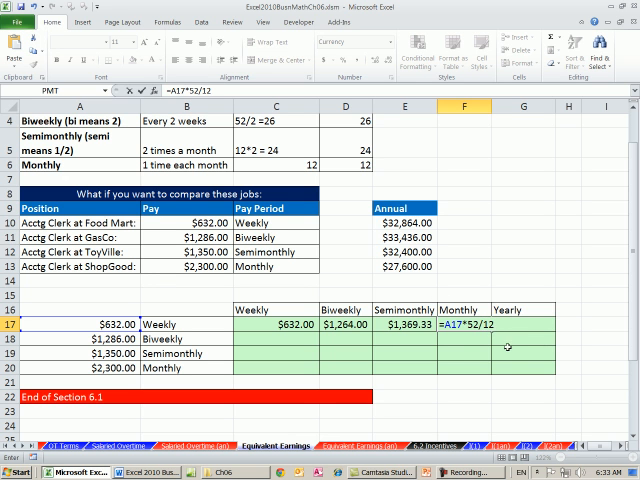
key("Return")
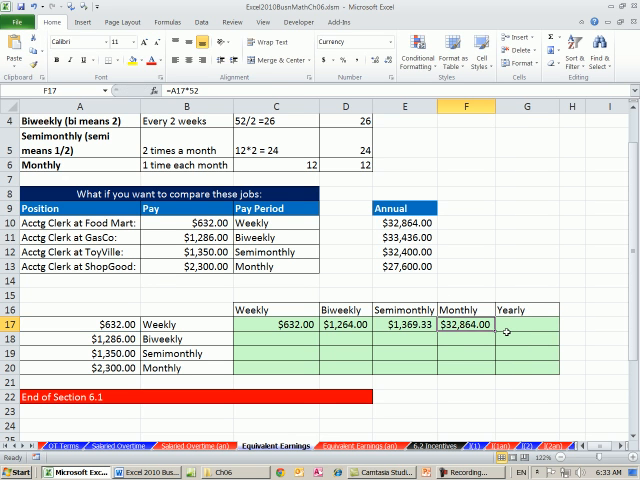
mouse_move(448, 244)
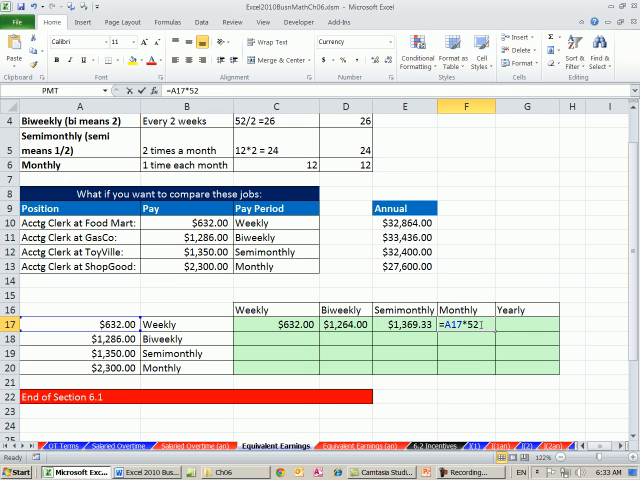
type("/12")
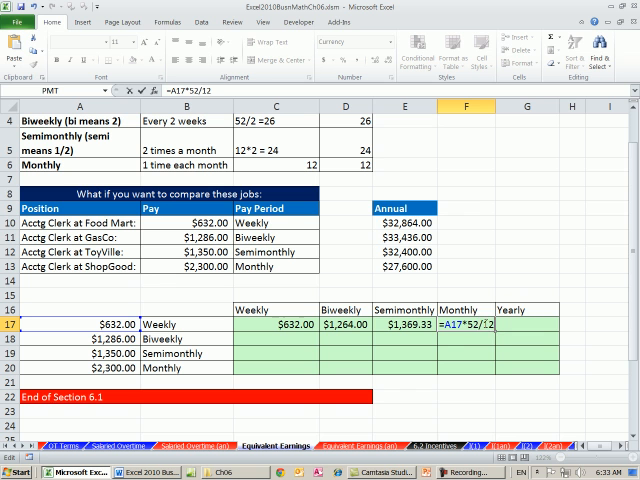
key("Return")
type("=A17*52")
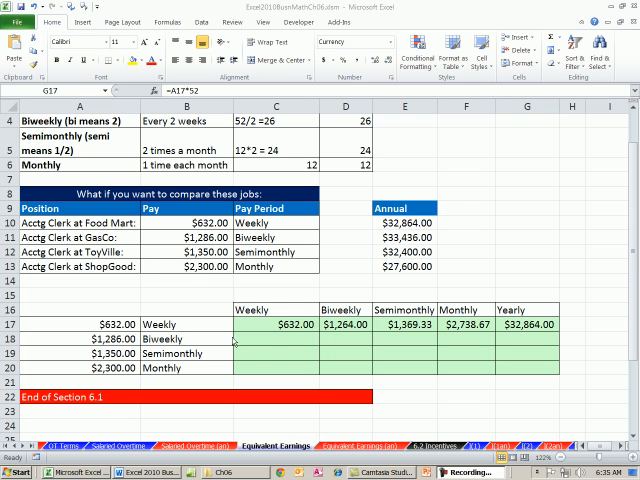
Step: Enter the $1,286.00 row's weekly equivalent =A18/2 ($643.00) and its biweekly cell
left_click(266, 338)
type("=A18")
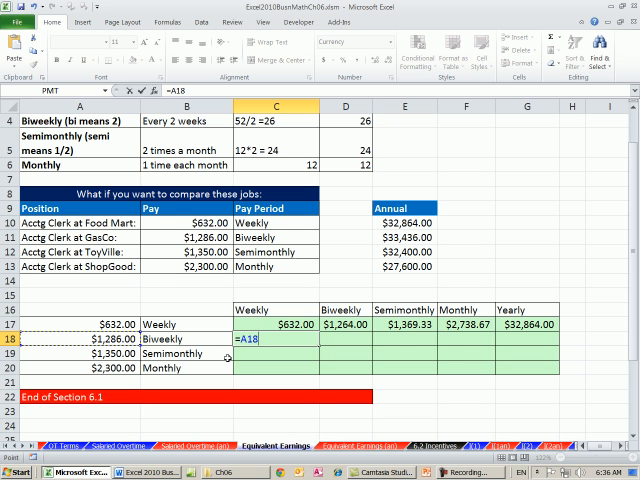
type("/2")
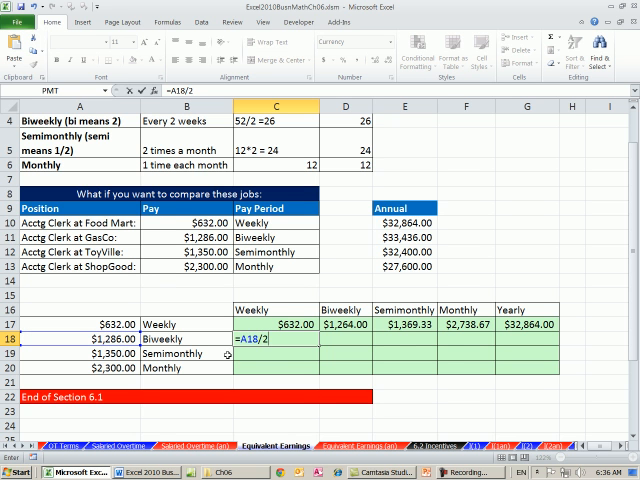
key("Return")
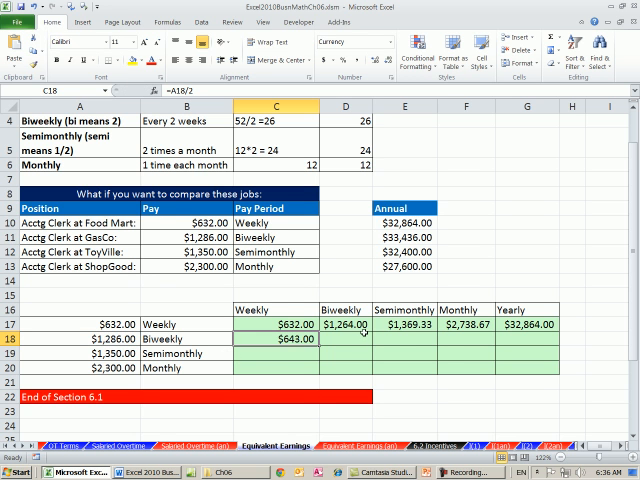
left_click(344, 340)
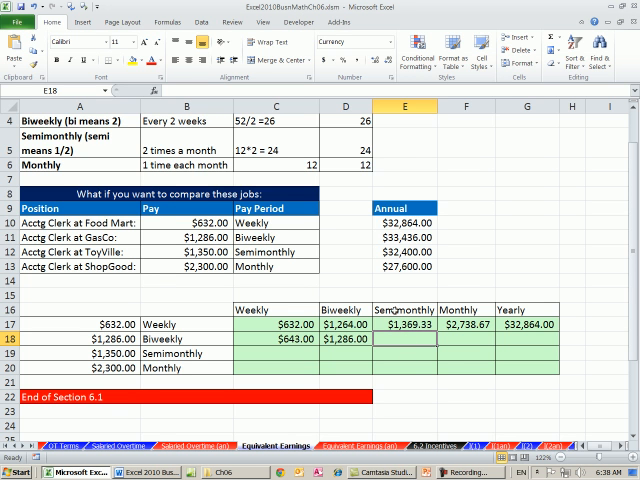
left_click(404, 308)
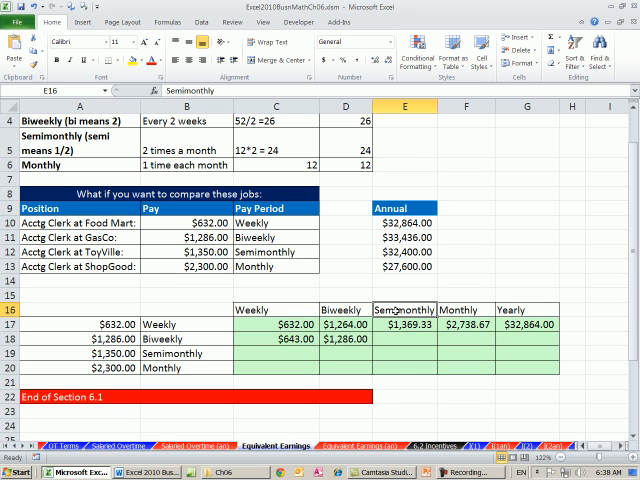
left_click(176, 338)
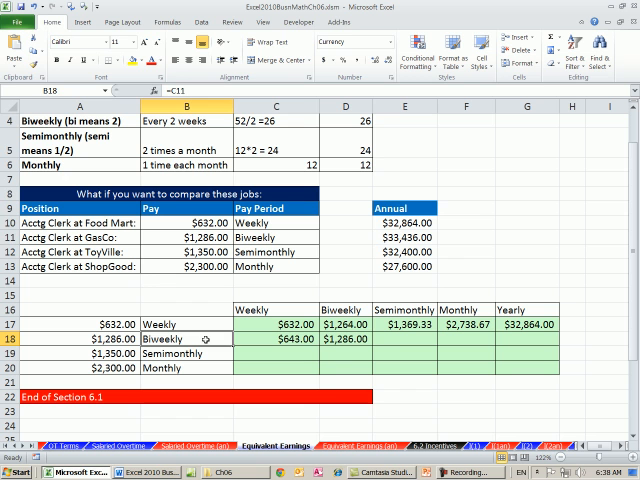
Step: Enter the semimonthly equivalent =A18*26/24, giving $1,393.17
left_click(404, 340)
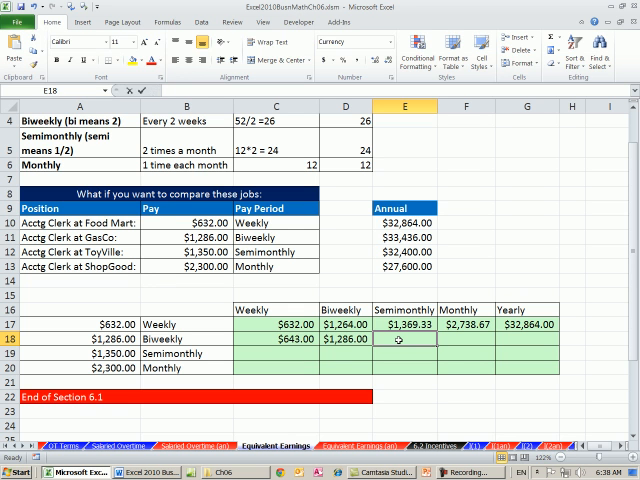
type("=A18")
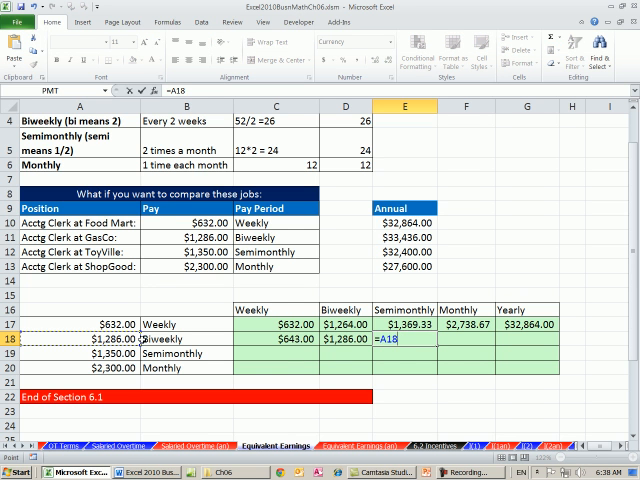
type("*26")
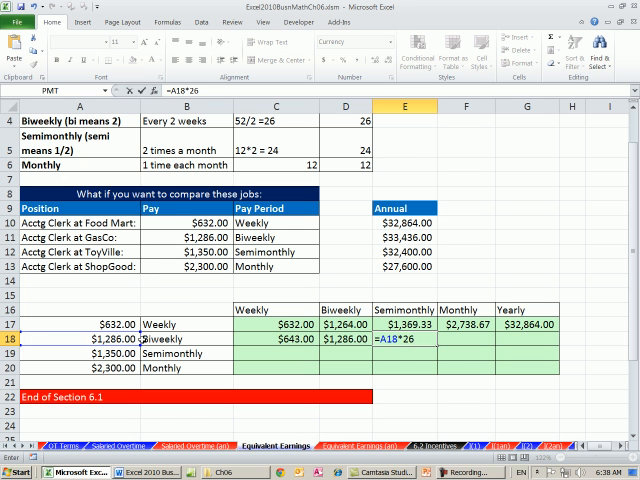
type("/24")
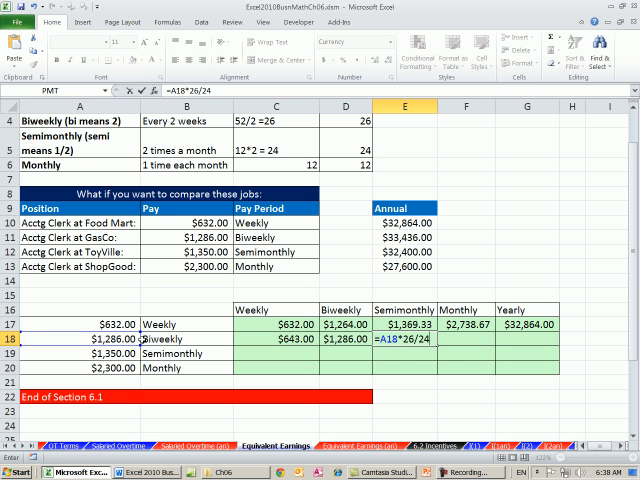
key("Return")
type("=A18")
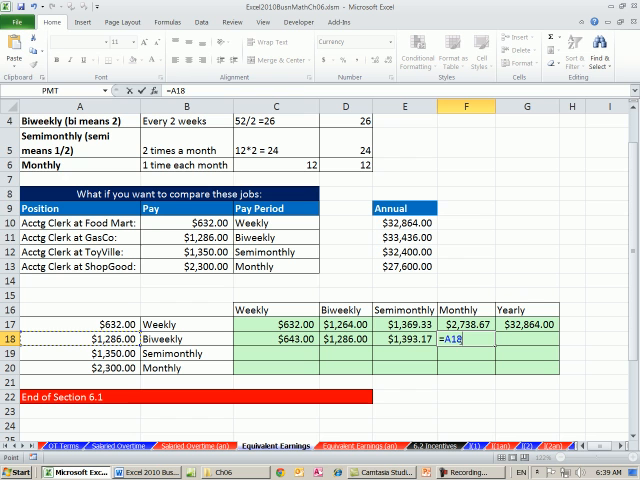
Step: Enter the monthly equivalent =A18*26/12 ($2,786.33) and begin the yearly formula
type("*")
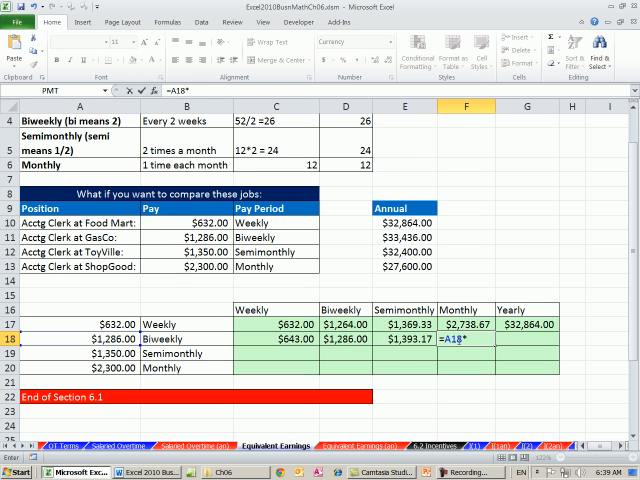
type("26")
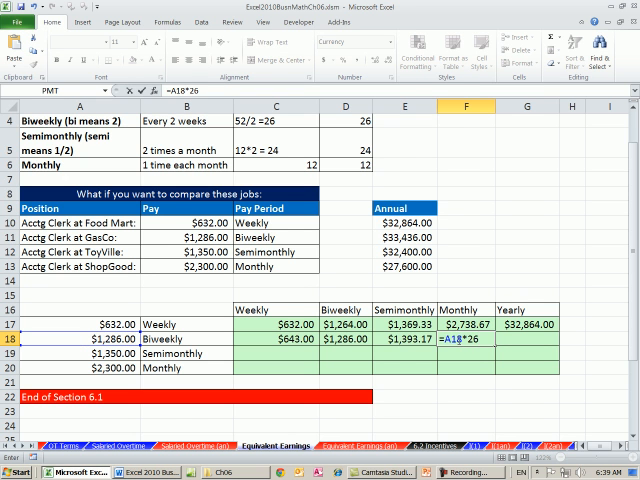
type("/1")
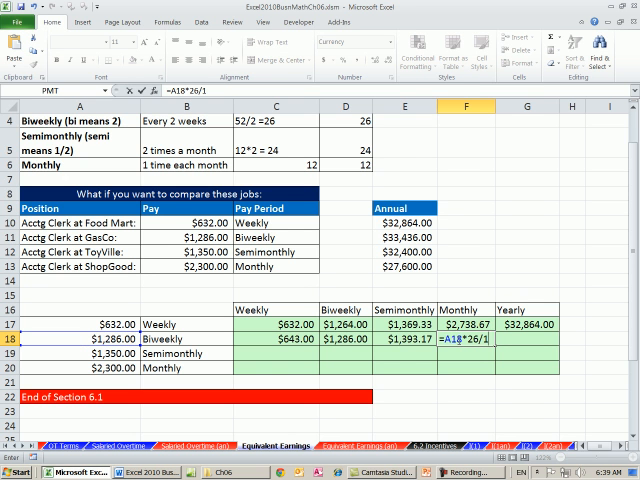
type("2")
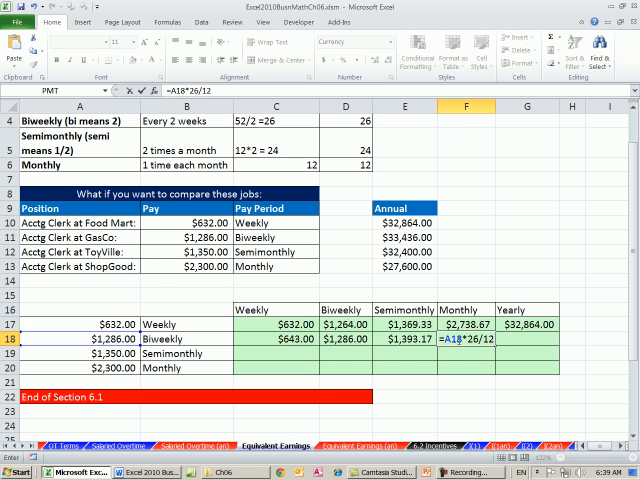
key("Return")
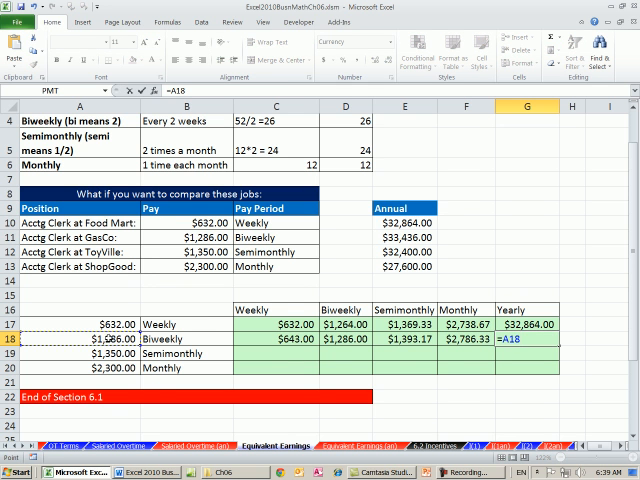
type("*")
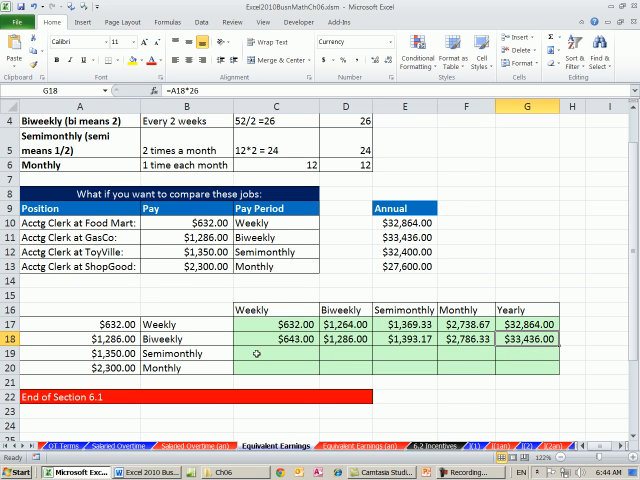
Step: Finish the yearly amount and enter the $1,350.00 row's weekly equivalent =A19*24/52 ($623.08)
left_click(276, 352)
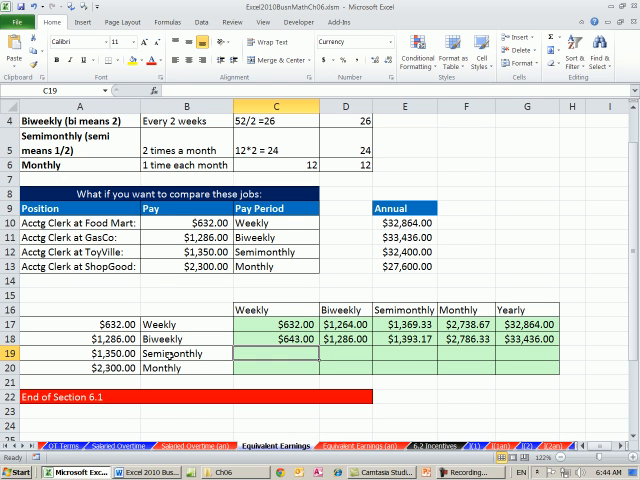
left_click(184, 352)
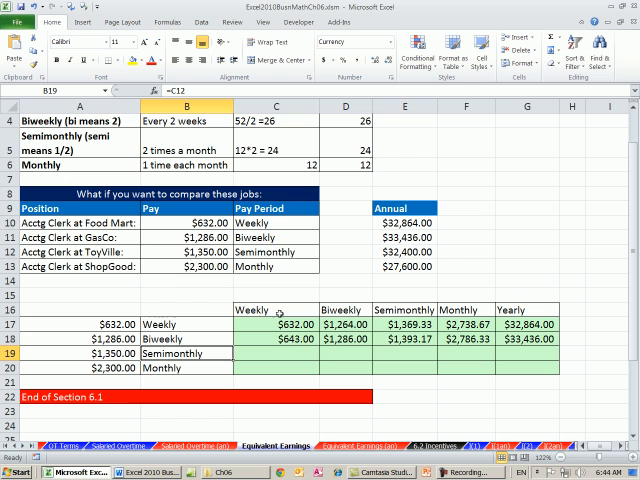
left_click(276, 316)
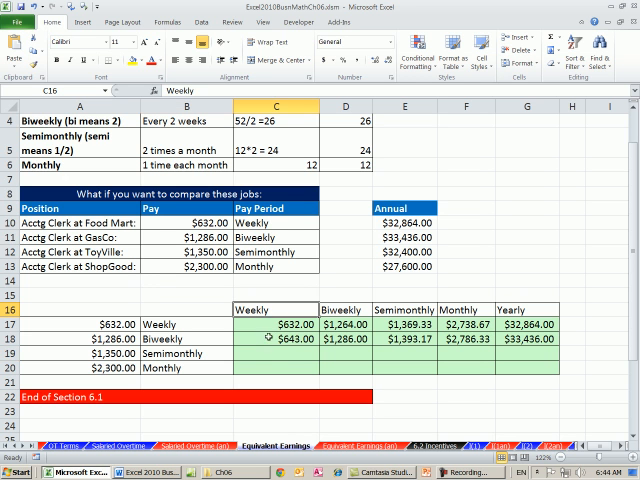
left_click(284, 352)
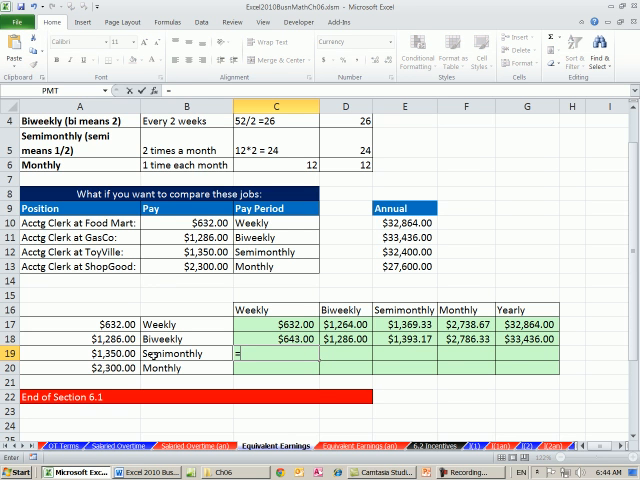
type("=A19")
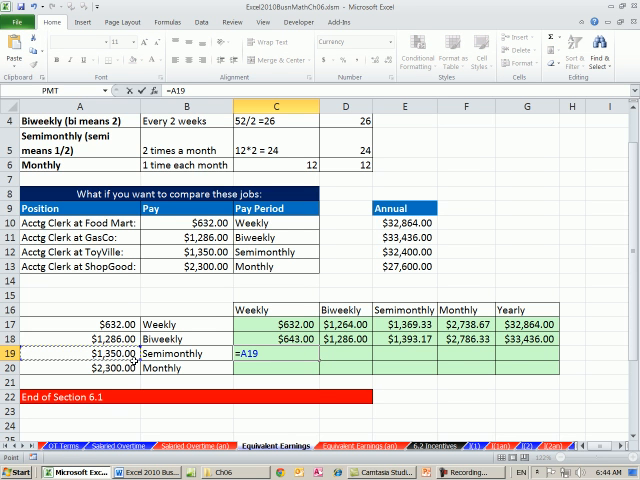
type("*234")
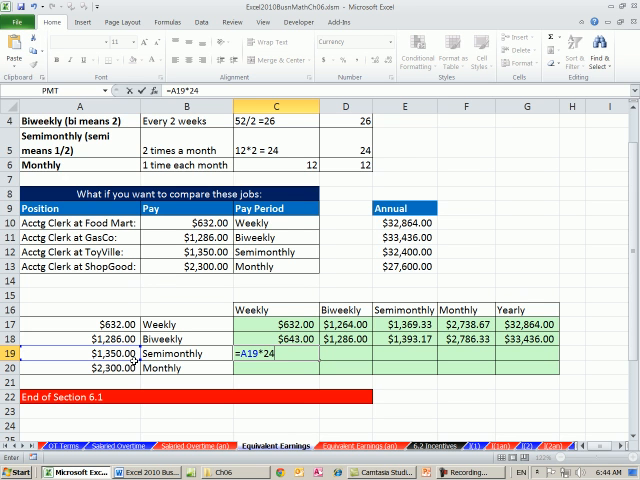
type("/")
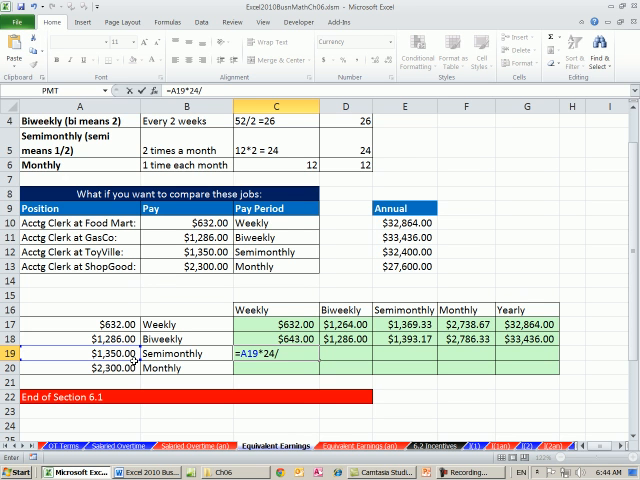
type("52")
left_click(346, 352)
type("=A19")
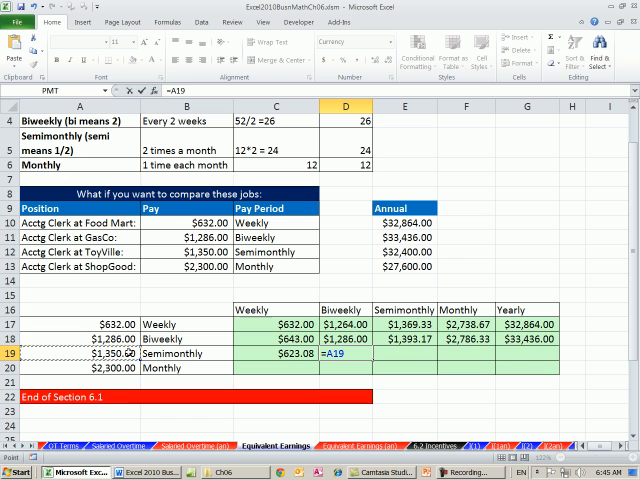
Step: Enter the biweekly equivalent =A19*24/26, giving $1,246.15
type("*")
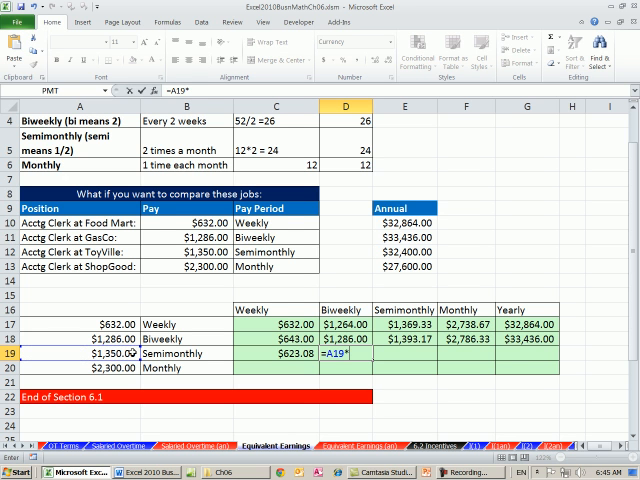
type("24")
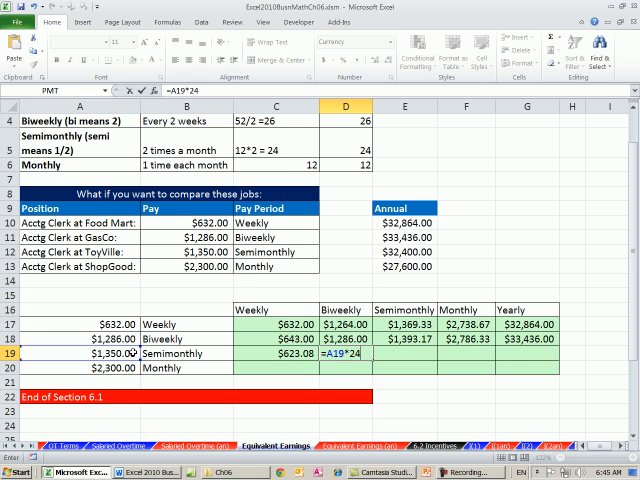
type("/2")
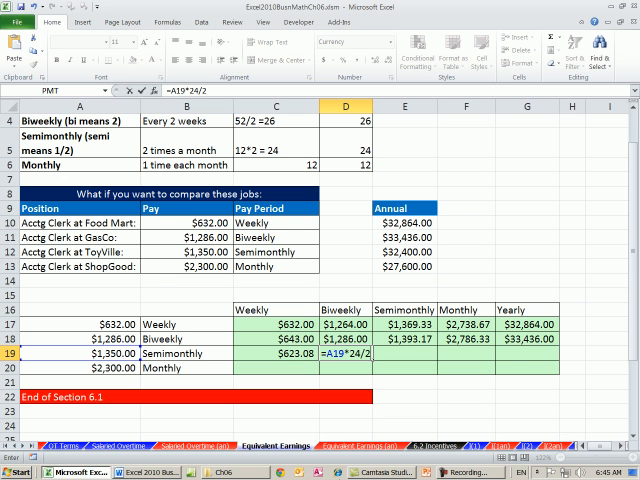
type("6")
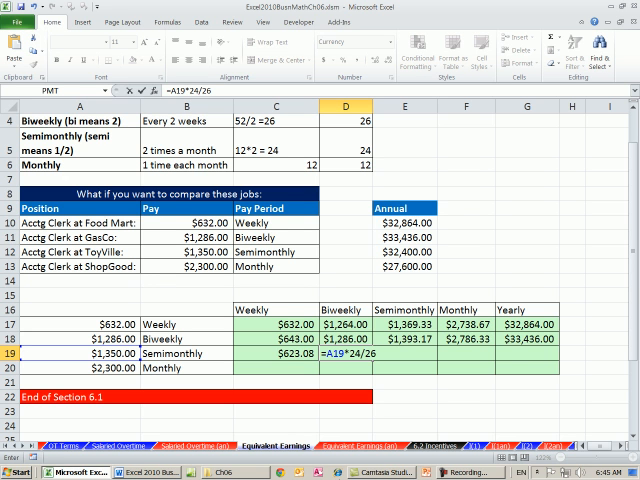
key("Return")
type("=A19")
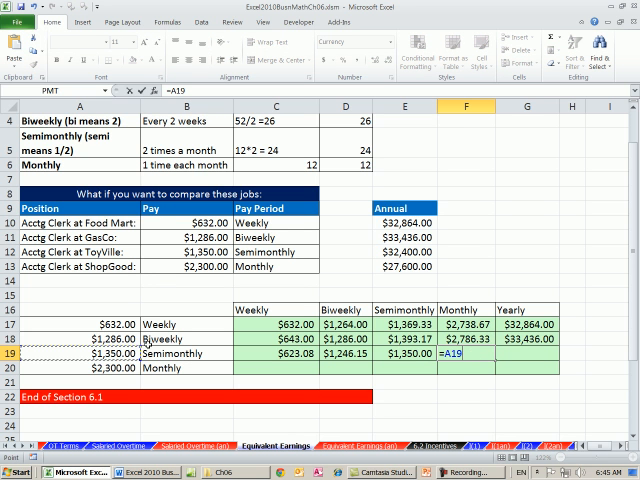
Step: Enter the monthly equivalent =A19*2 ($2,700.00), review the first row's biweekly formula, and move to the Monthly row
type("*2")
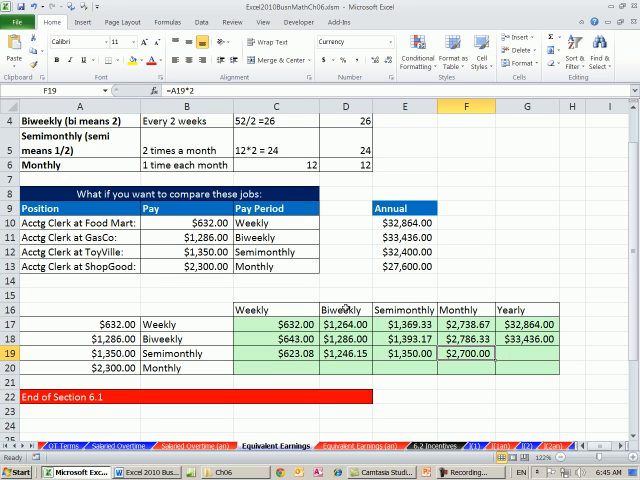
double_click(344, 324)
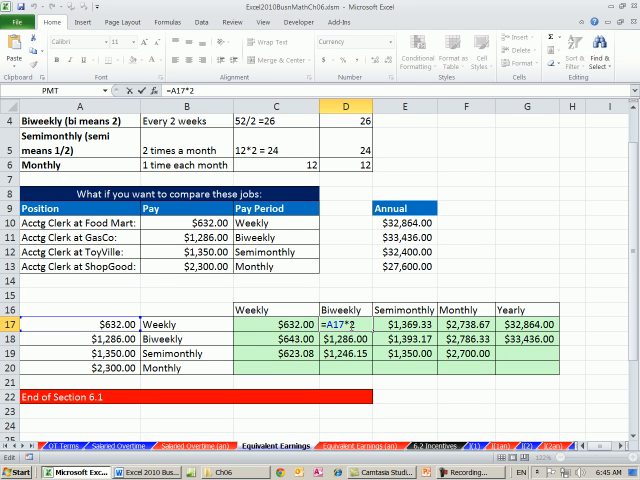
mouse_move(204, 326)
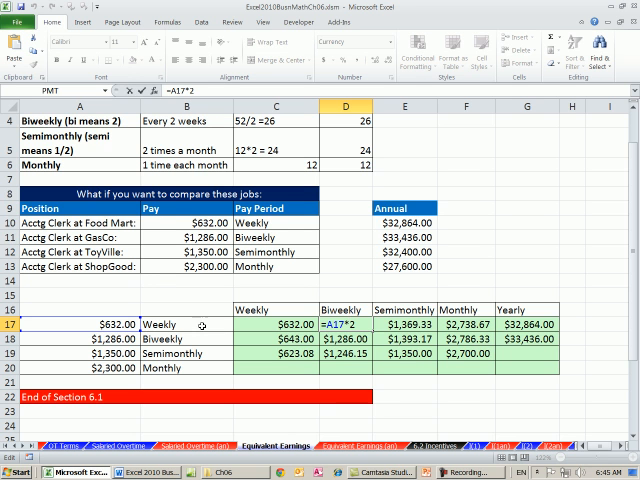
key("Return")
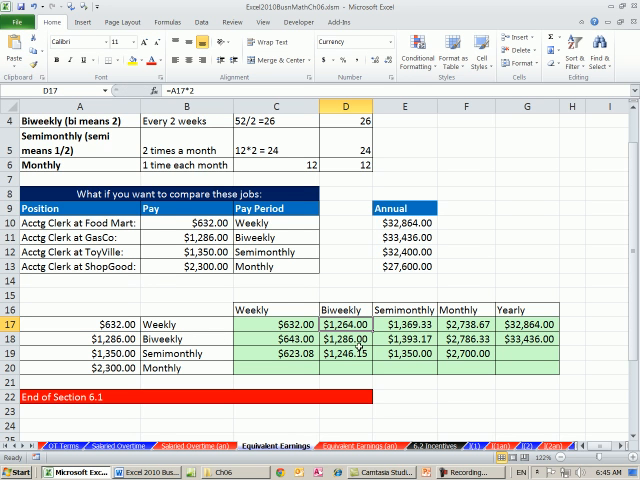
left_click(524, 354)
type("=")
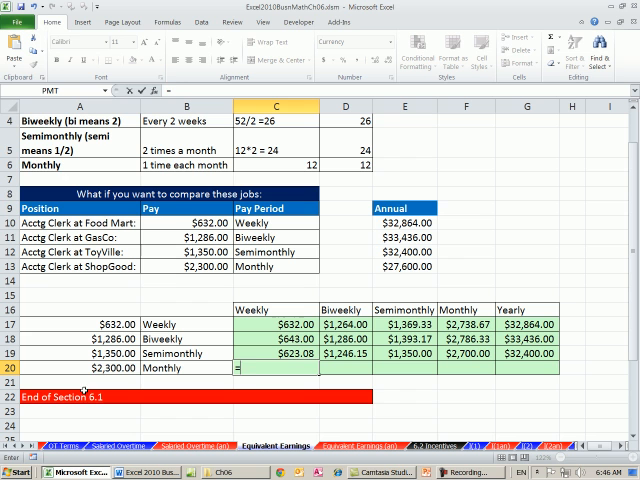
Step: Enter the $2,300.00 row's weekly equivalent =A20*12/52, giving $530.77
type("A20*")
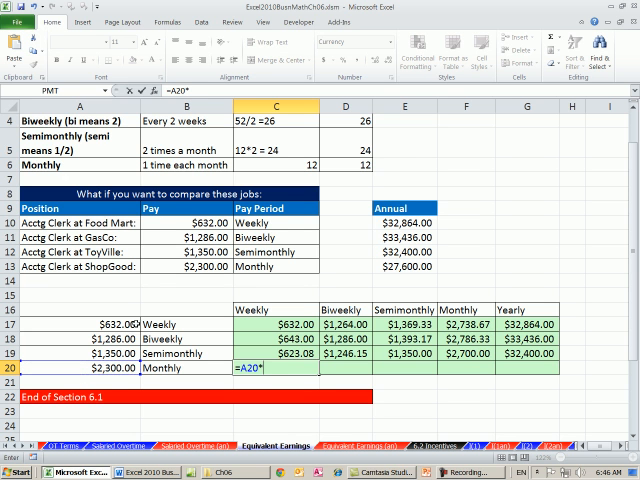
type("*12")
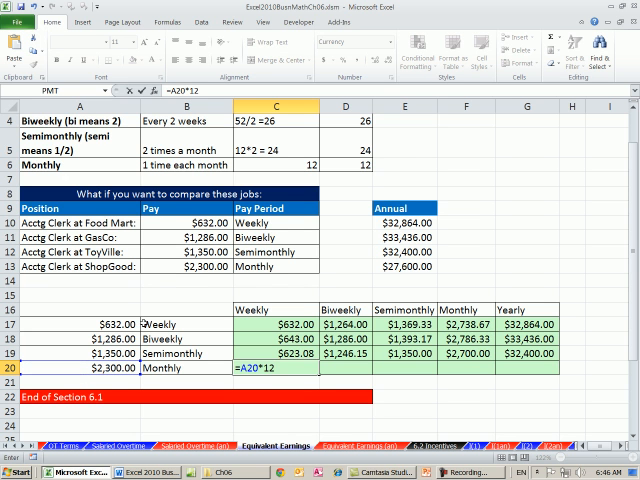
type("/52")
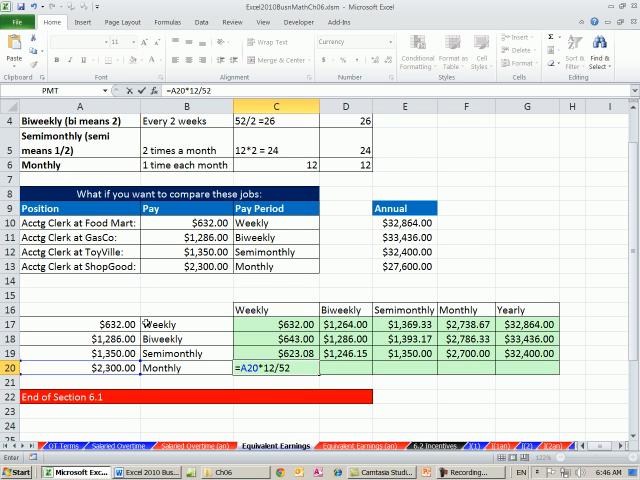
key("Return")
type("=A20")
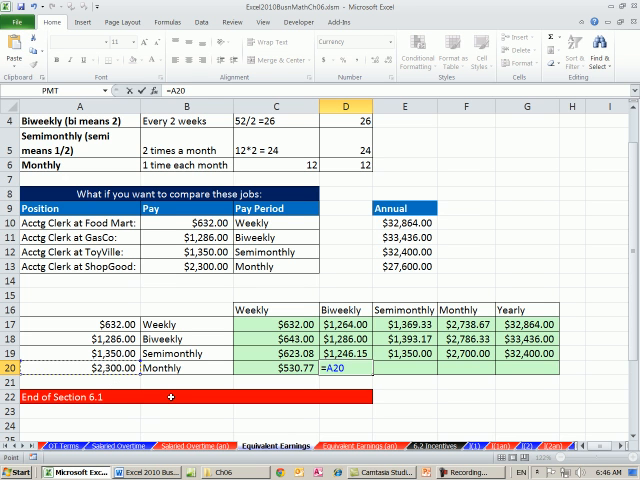
Step: Enter the biweekly =A20*12/26 ($1,061.54) and semimonthly =A20/2 ($1,150.00) equivalents
type("*12")
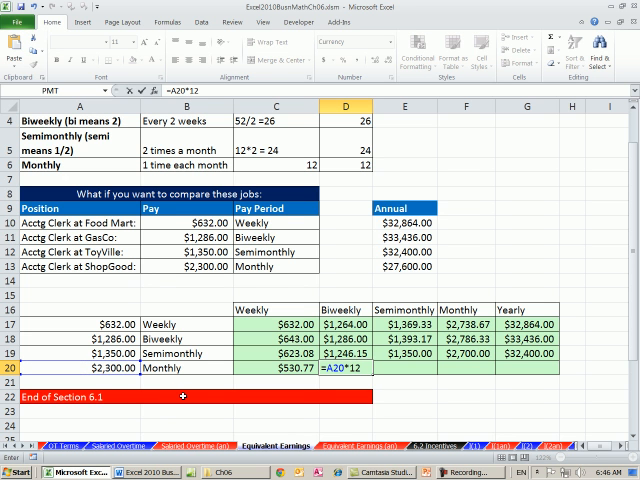
type("/")
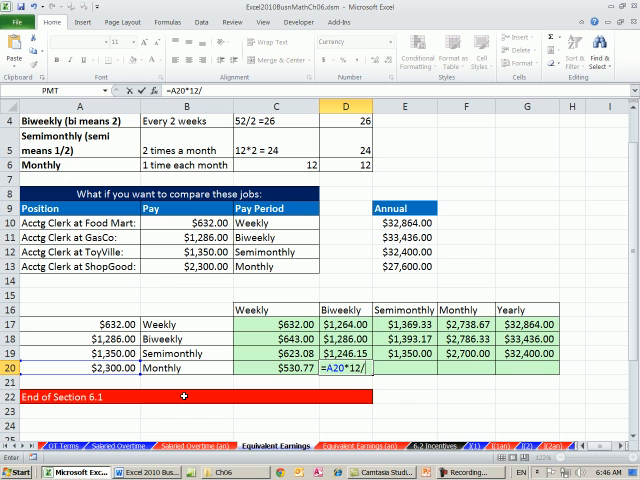
type("26")
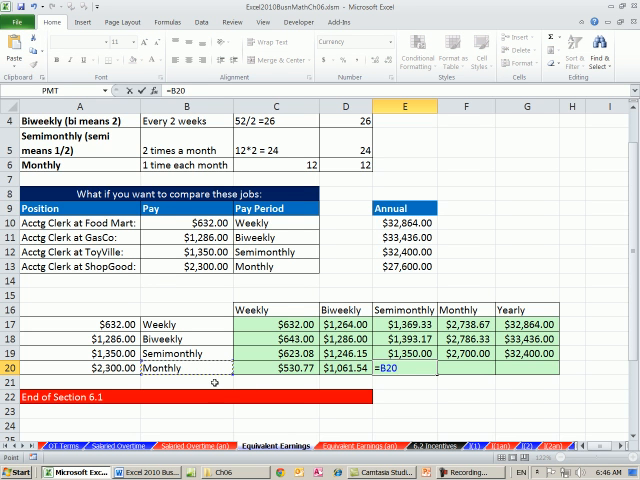
type("/2")
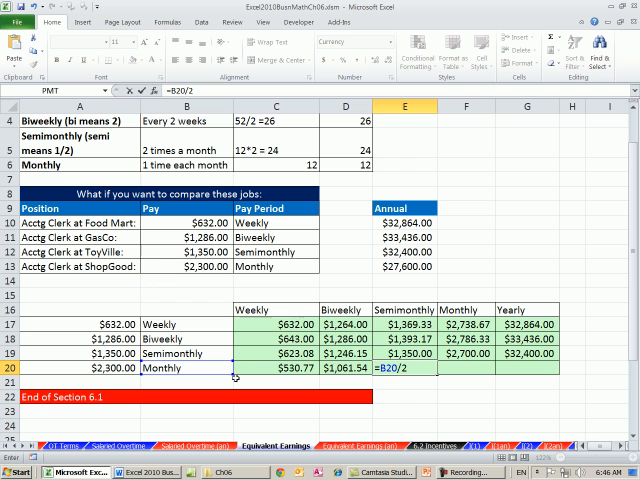
key("Return")
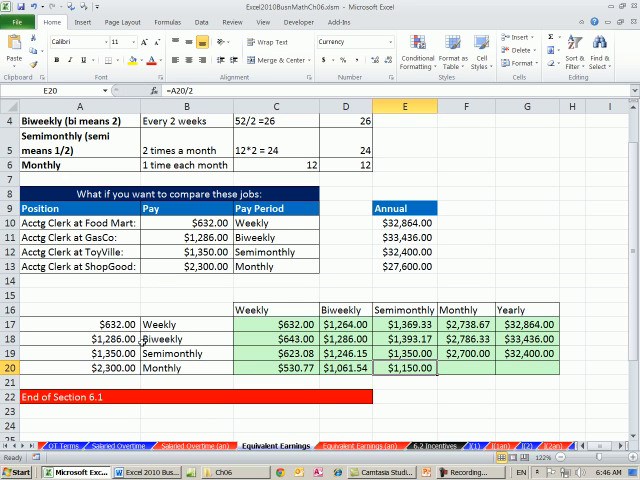
Step: Review the Biweekly and Semimonthly rows' formulas and referenced cells without changing them
left_click(180, 372)
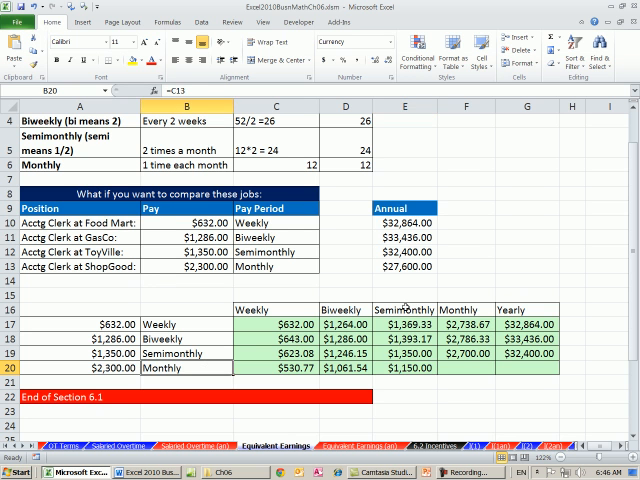
left_click(404, 308)
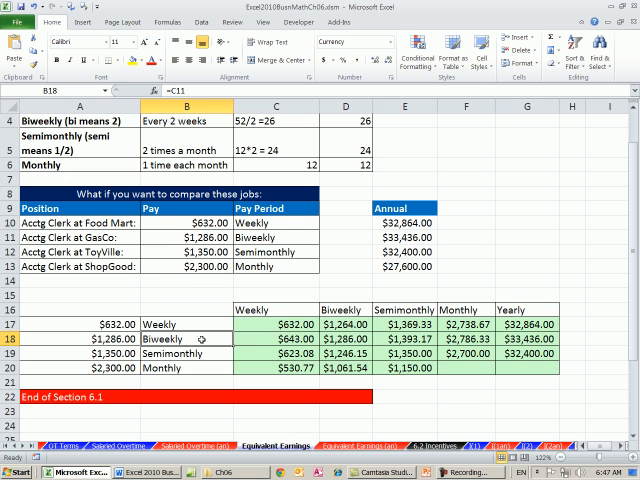
left_click(272, 338)
type("=A18/2")
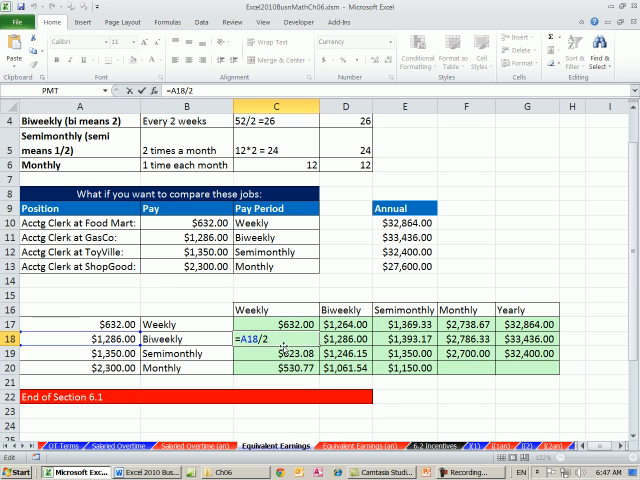
key("Return")
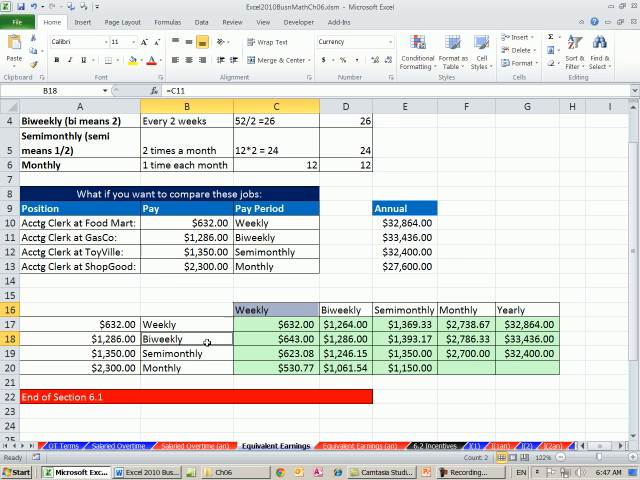
left_click(184, 352)
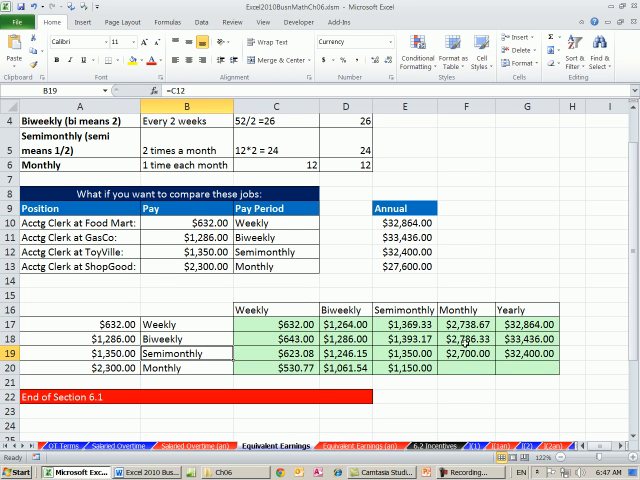
left_click(464, 354)
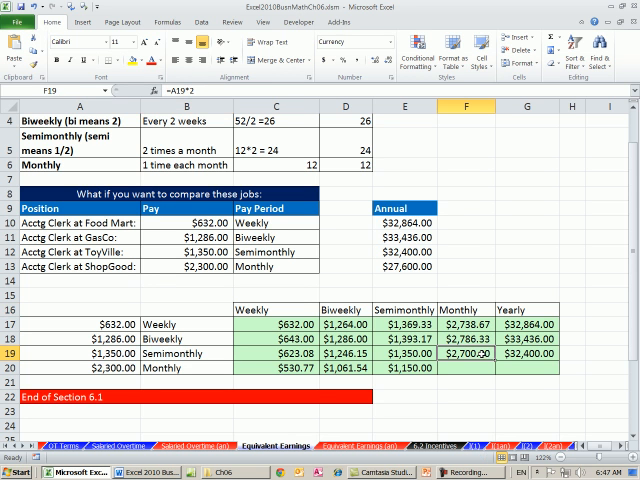
double_click(472, 352)
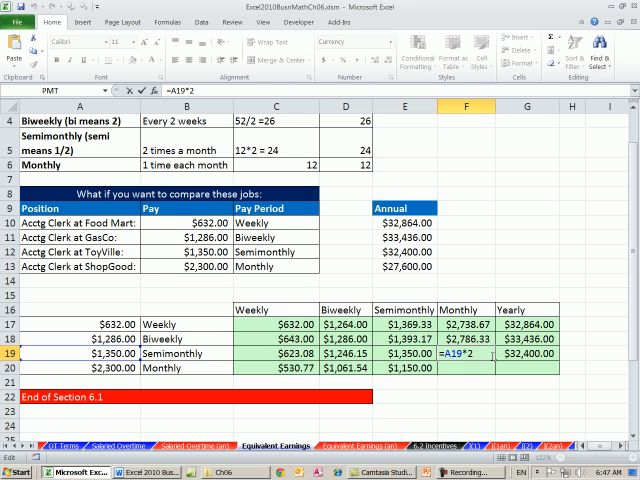
key("Return")
type("=")
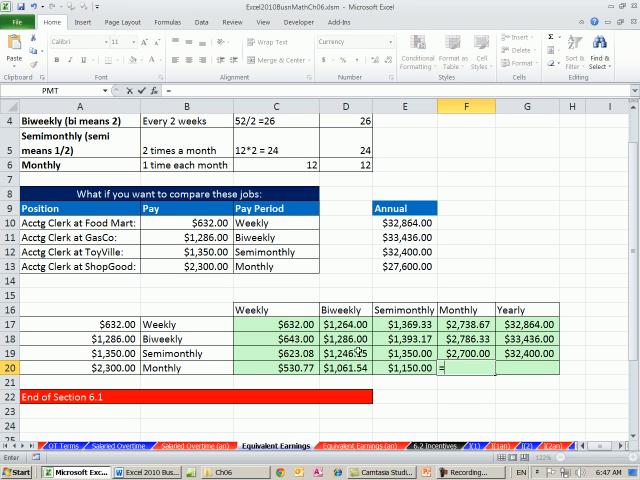
Step: Enter the Monthly row's yearly formula =A20*12, giving $27,600.00
type("A20*12")
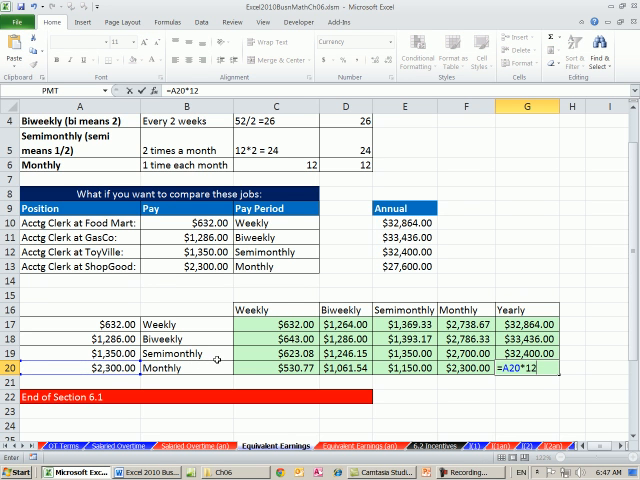
key("Return")
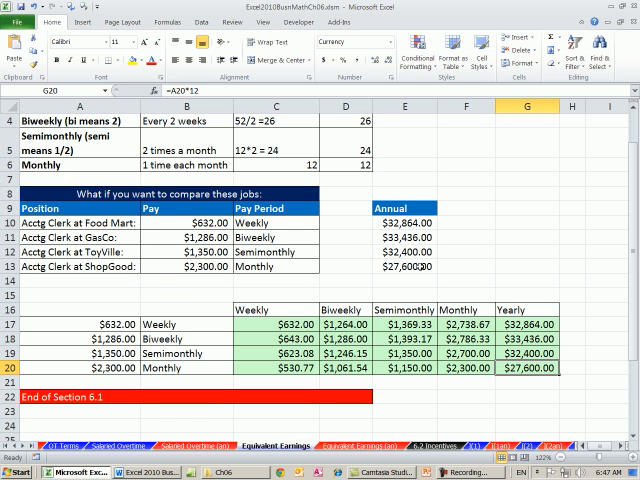
mouse_move(232, 372)
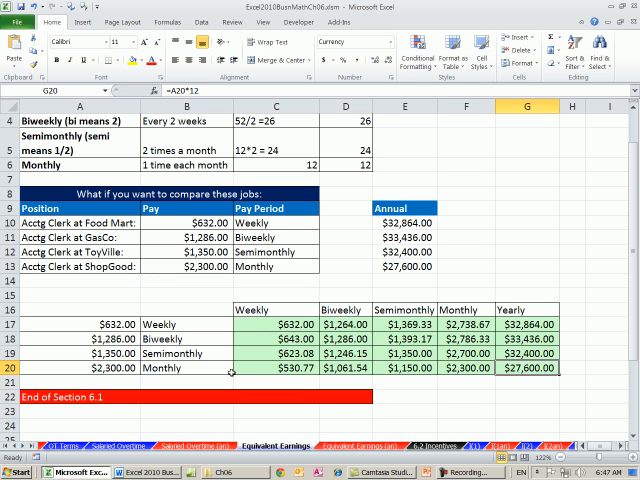
mouse_move(148, 412)
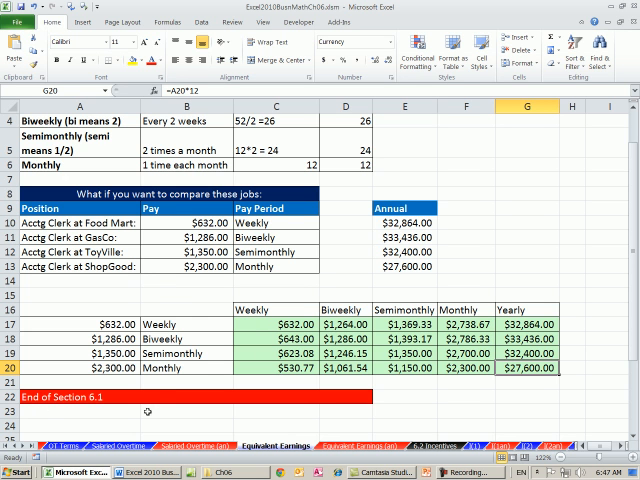
mouse_move(228, 376)
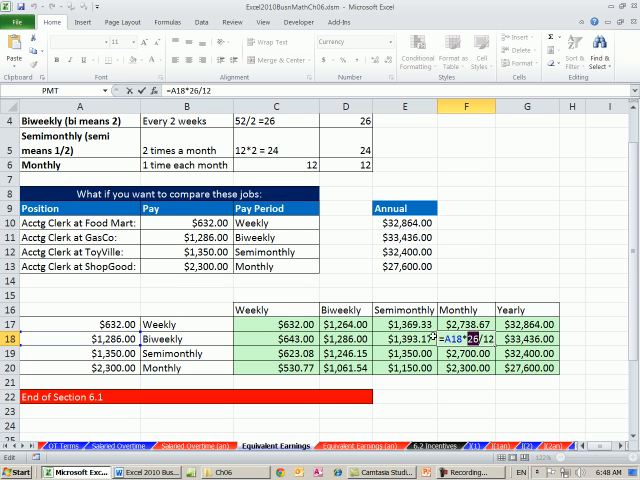
mouse_move(574, 338)
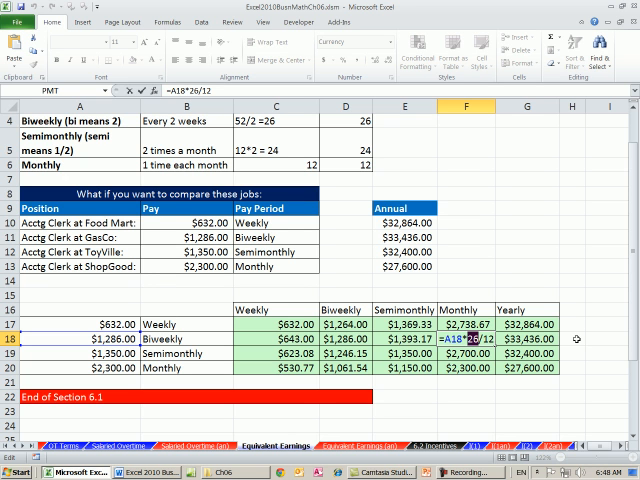
Step: Finish the remaining conversion formulas in rows 17–20 and scroll to the second table
key("Return")
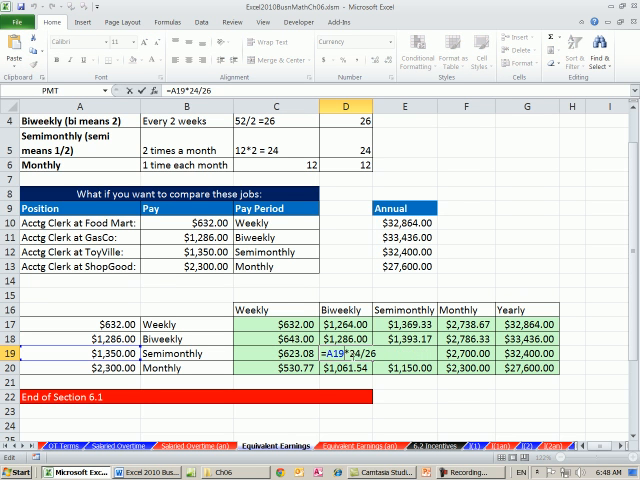
key("Return")
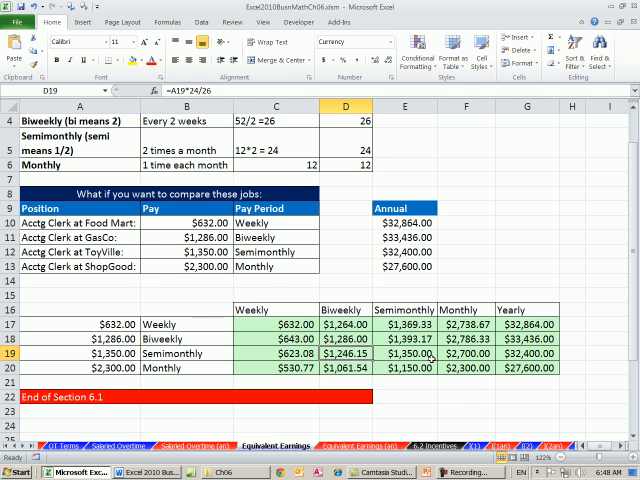
scroll("down", 3)
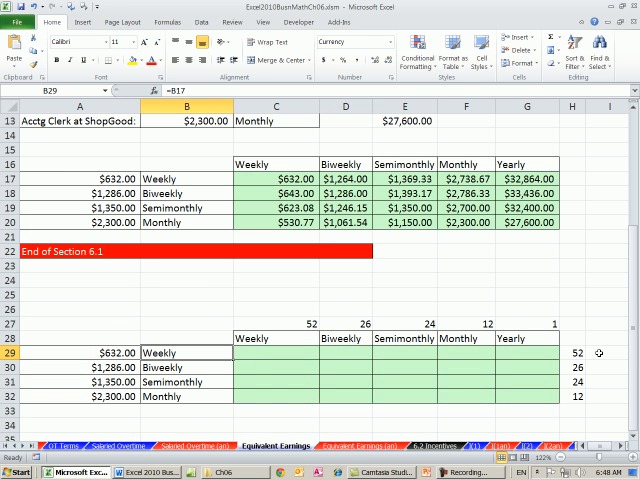
left_click(574, 352)
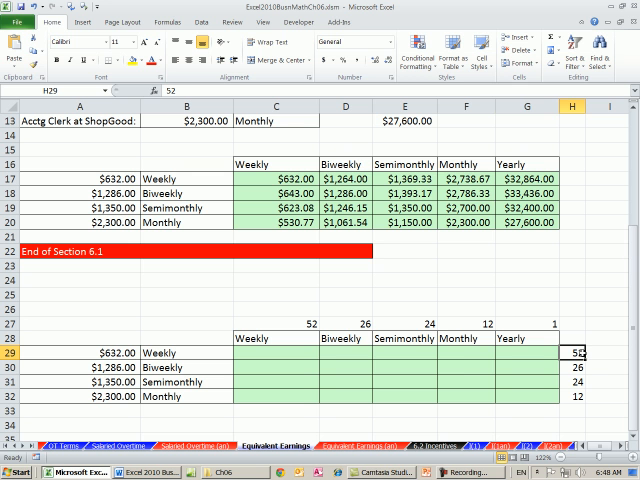
left_click(276, 352)
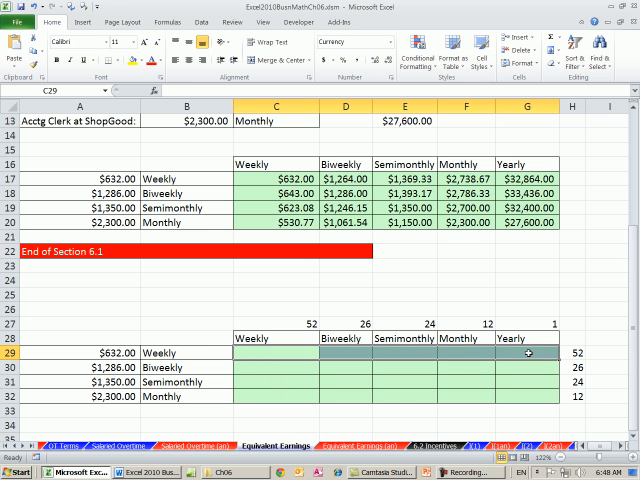
scroll("up", 3)
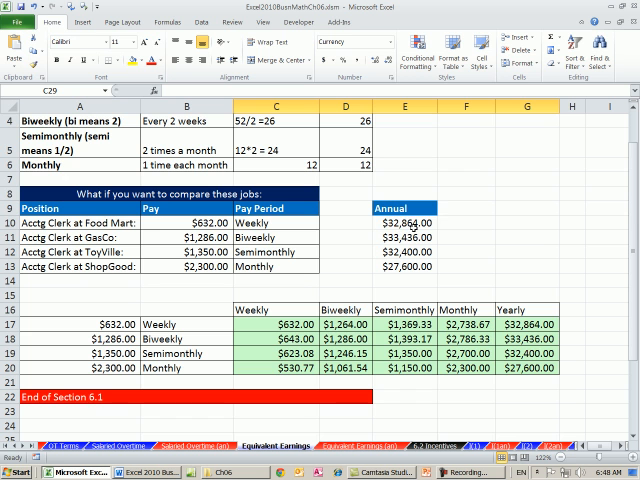
scroll("down", 3)
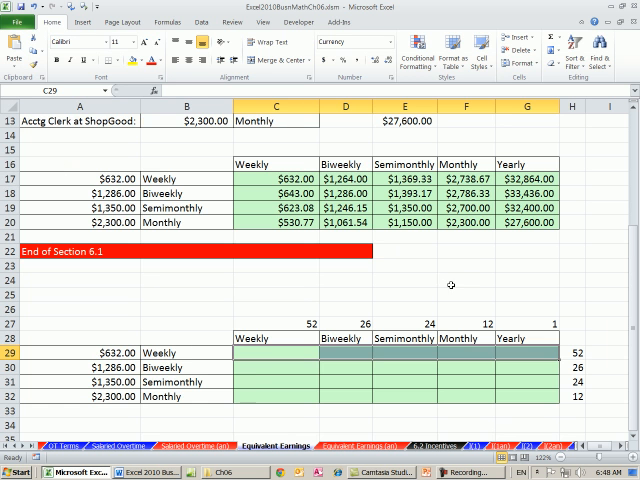
left_click(272, 368)
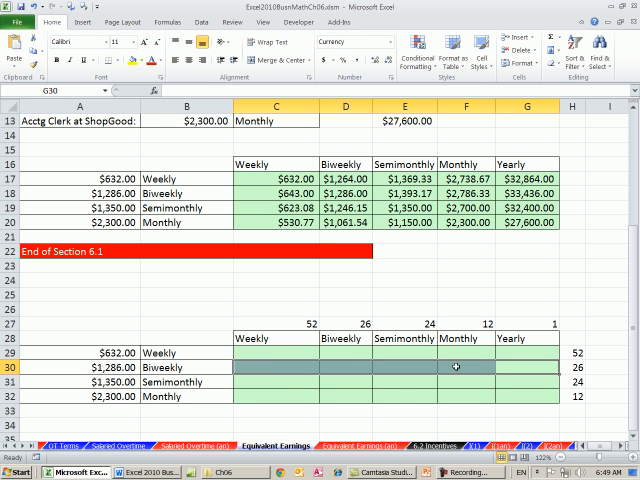
mouse_move(320, 370)
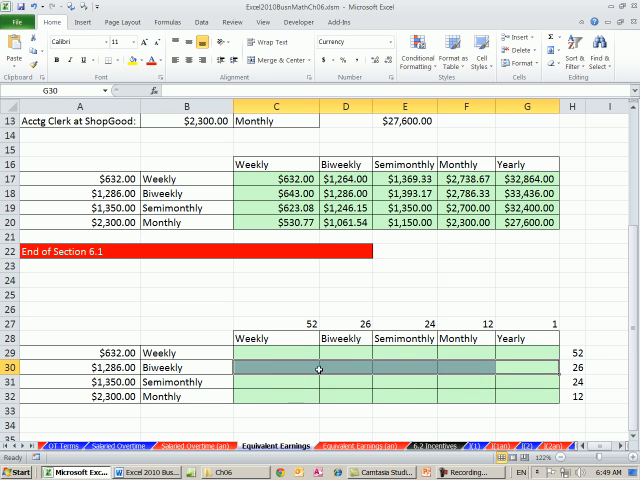
left_click(524, 370)
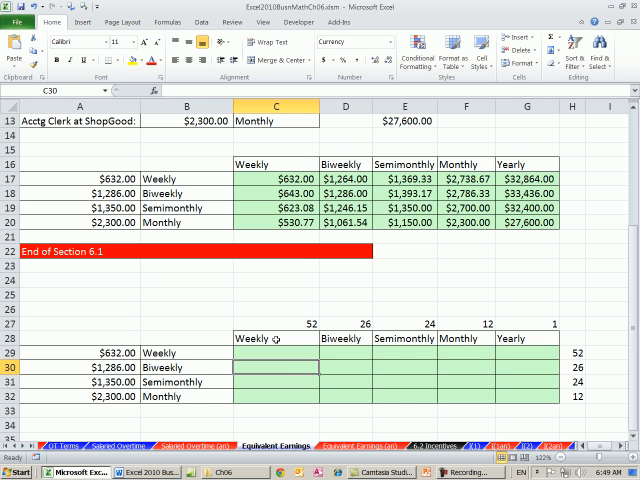
left_click(344, 368)
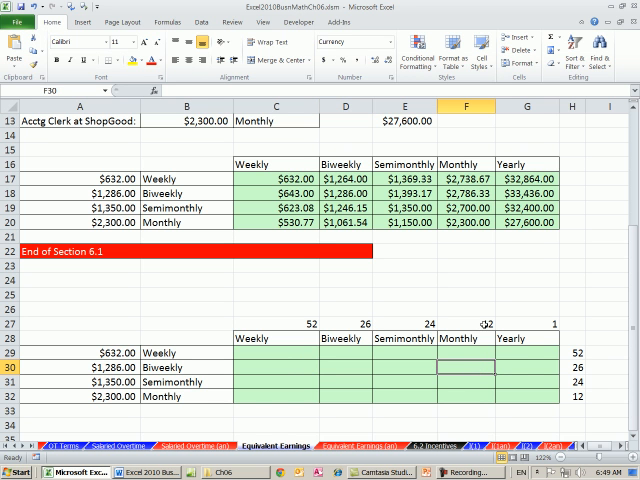
left_click(536, 368)
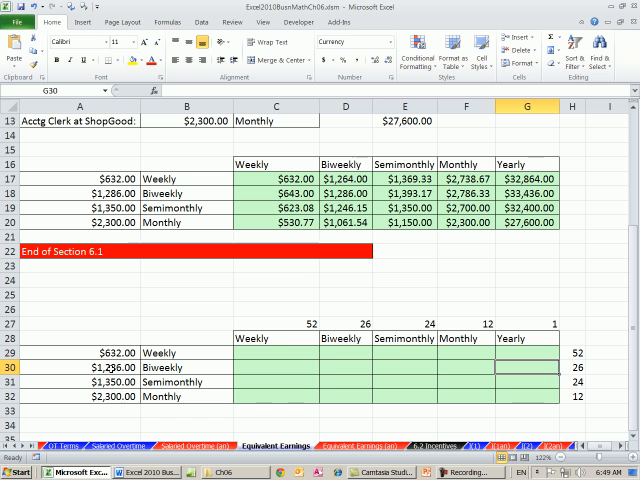
left_click(80, 366)
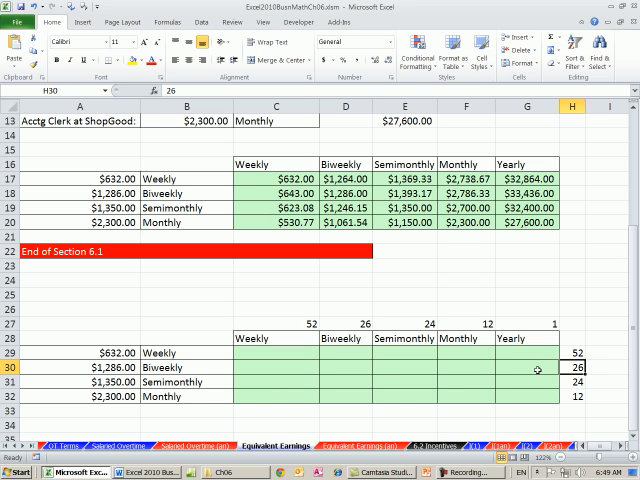
left_click(534, 372)
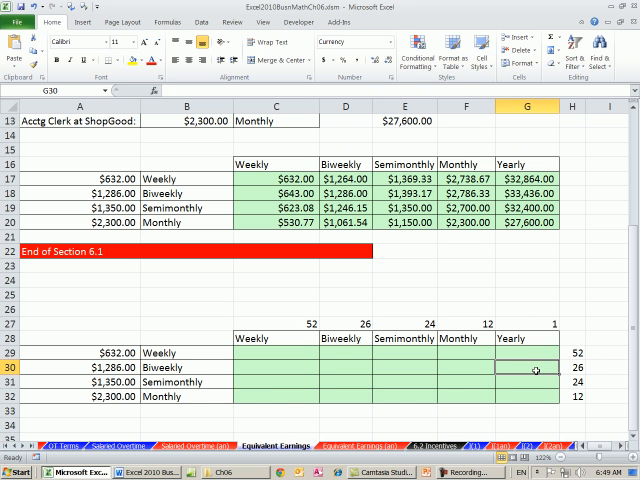
left_click(278, 352)
type("=A29")
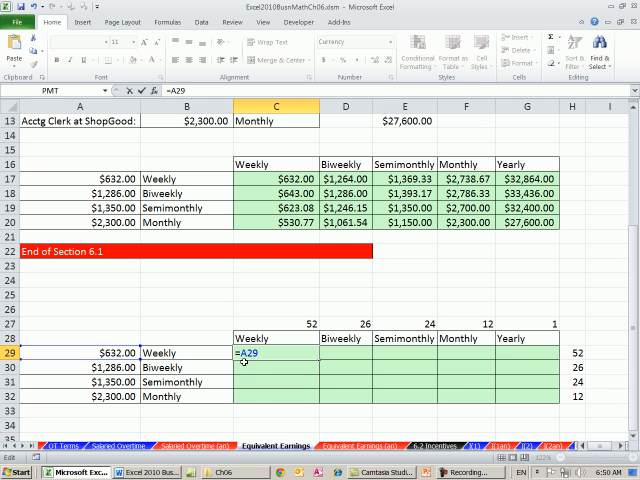
mouse_move(260, 428)
type("$")
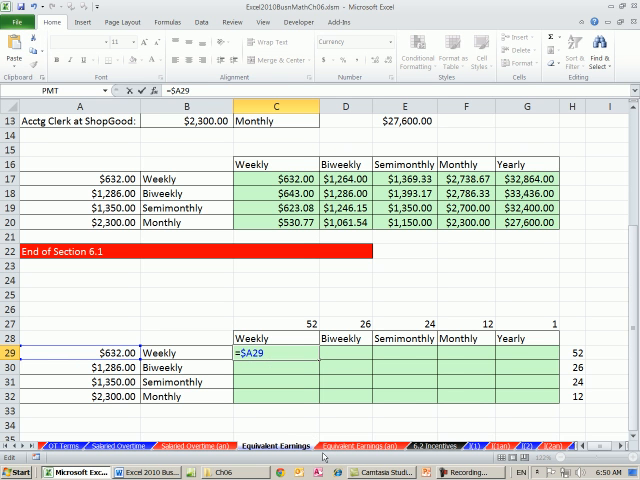
Step: Enter the mixed-reference formula =$A29*$H29/C$27 giving the Weekly column's $632.00 for row 29
type("*")
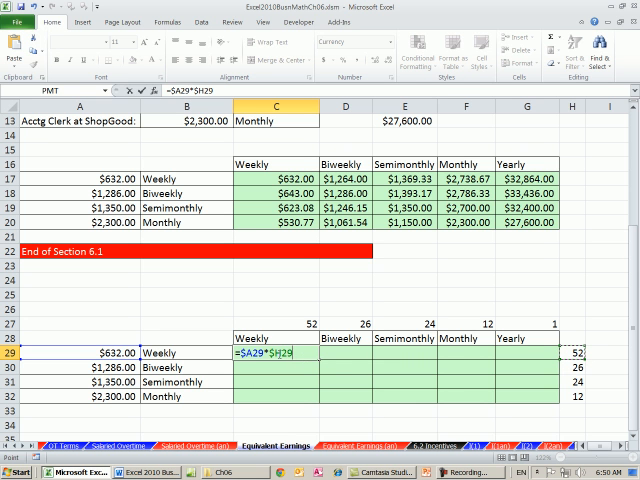
mouse_move(356, 412)
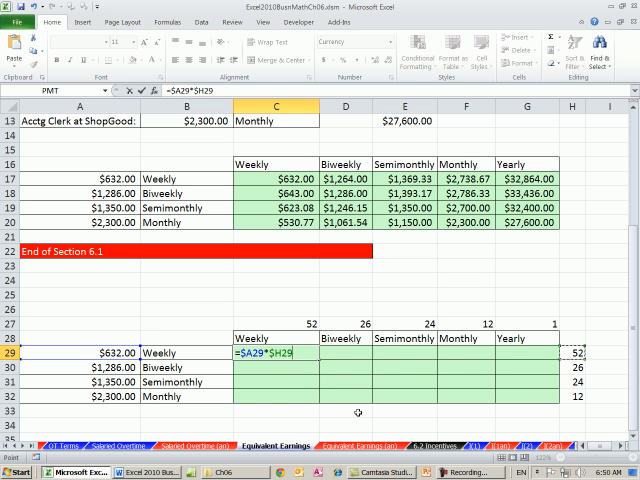
type("/")
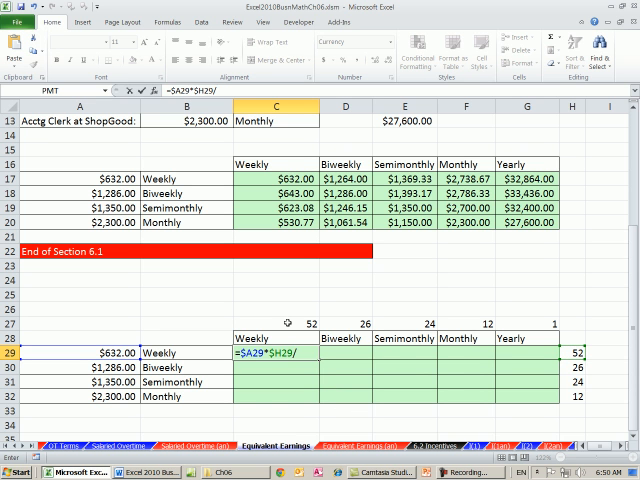
left_click(276, 322)
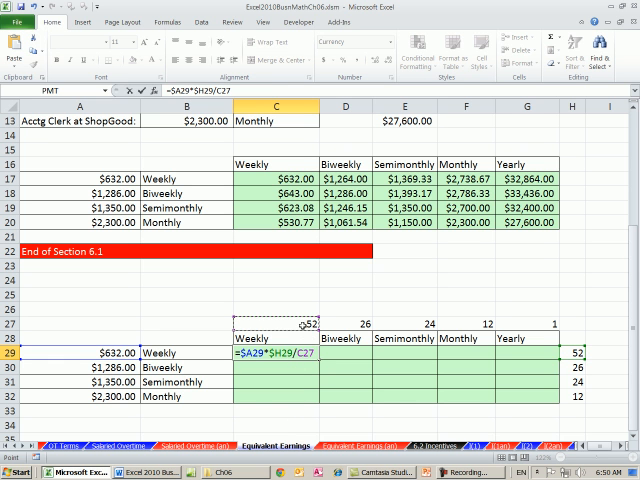
mouse_move(324, 316)
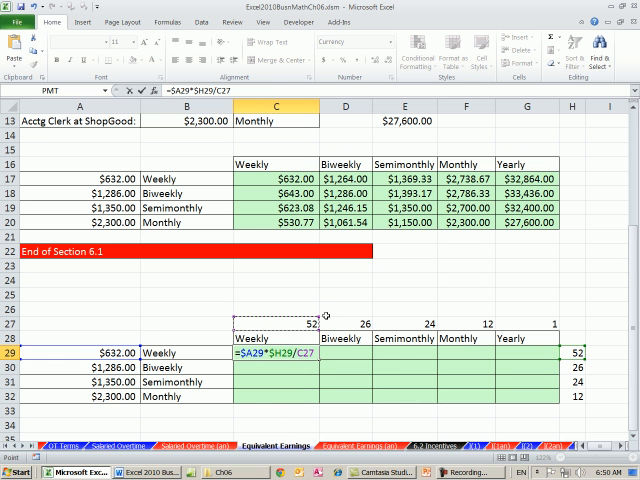
mouse_move(310, 424)
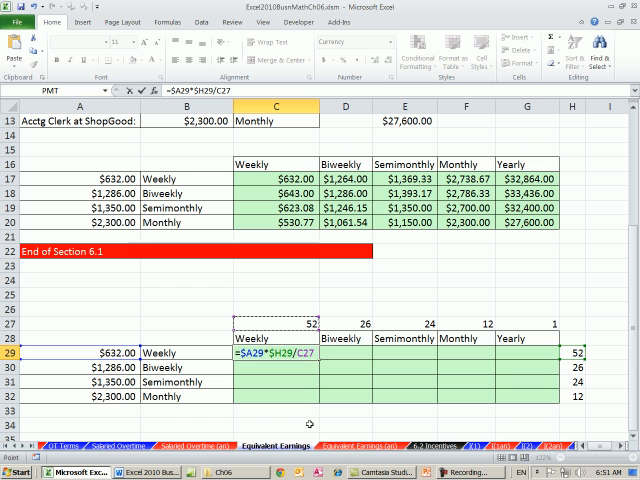
mouse_move(208, 332)
type("$")
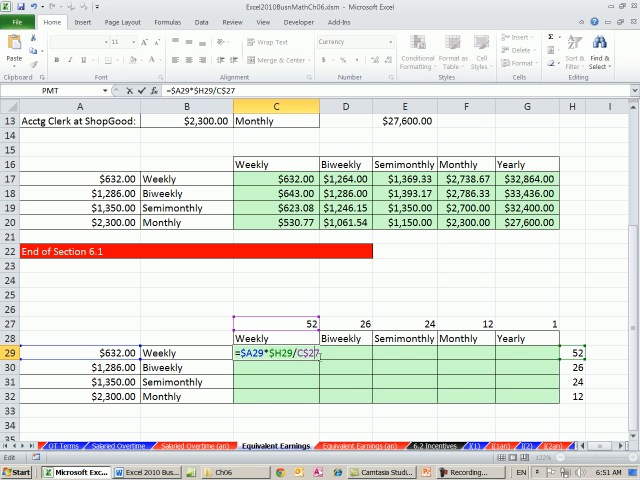
key("Return")
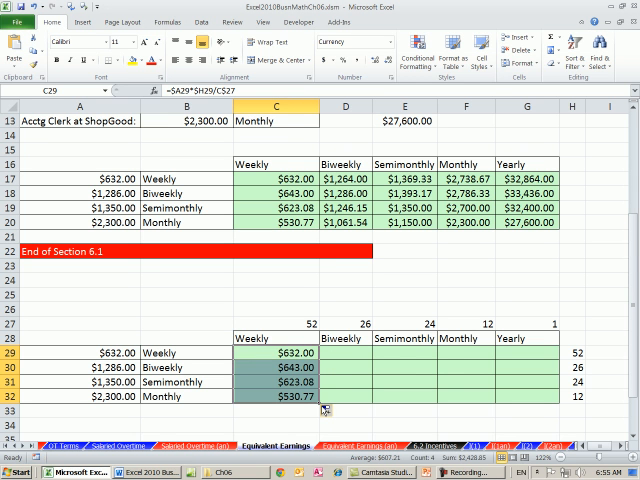
mouse_move(320, 408)
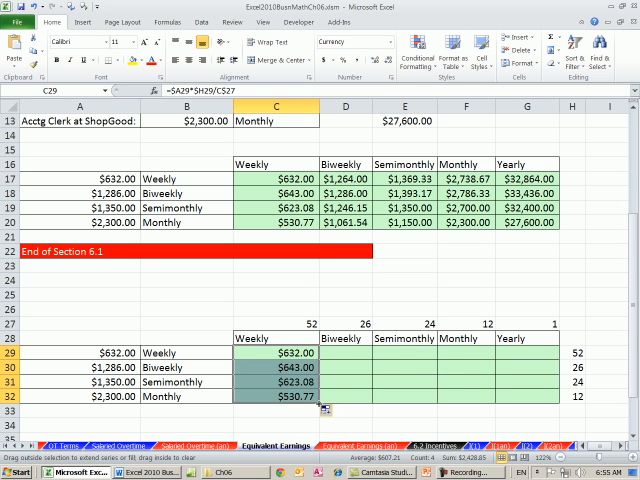